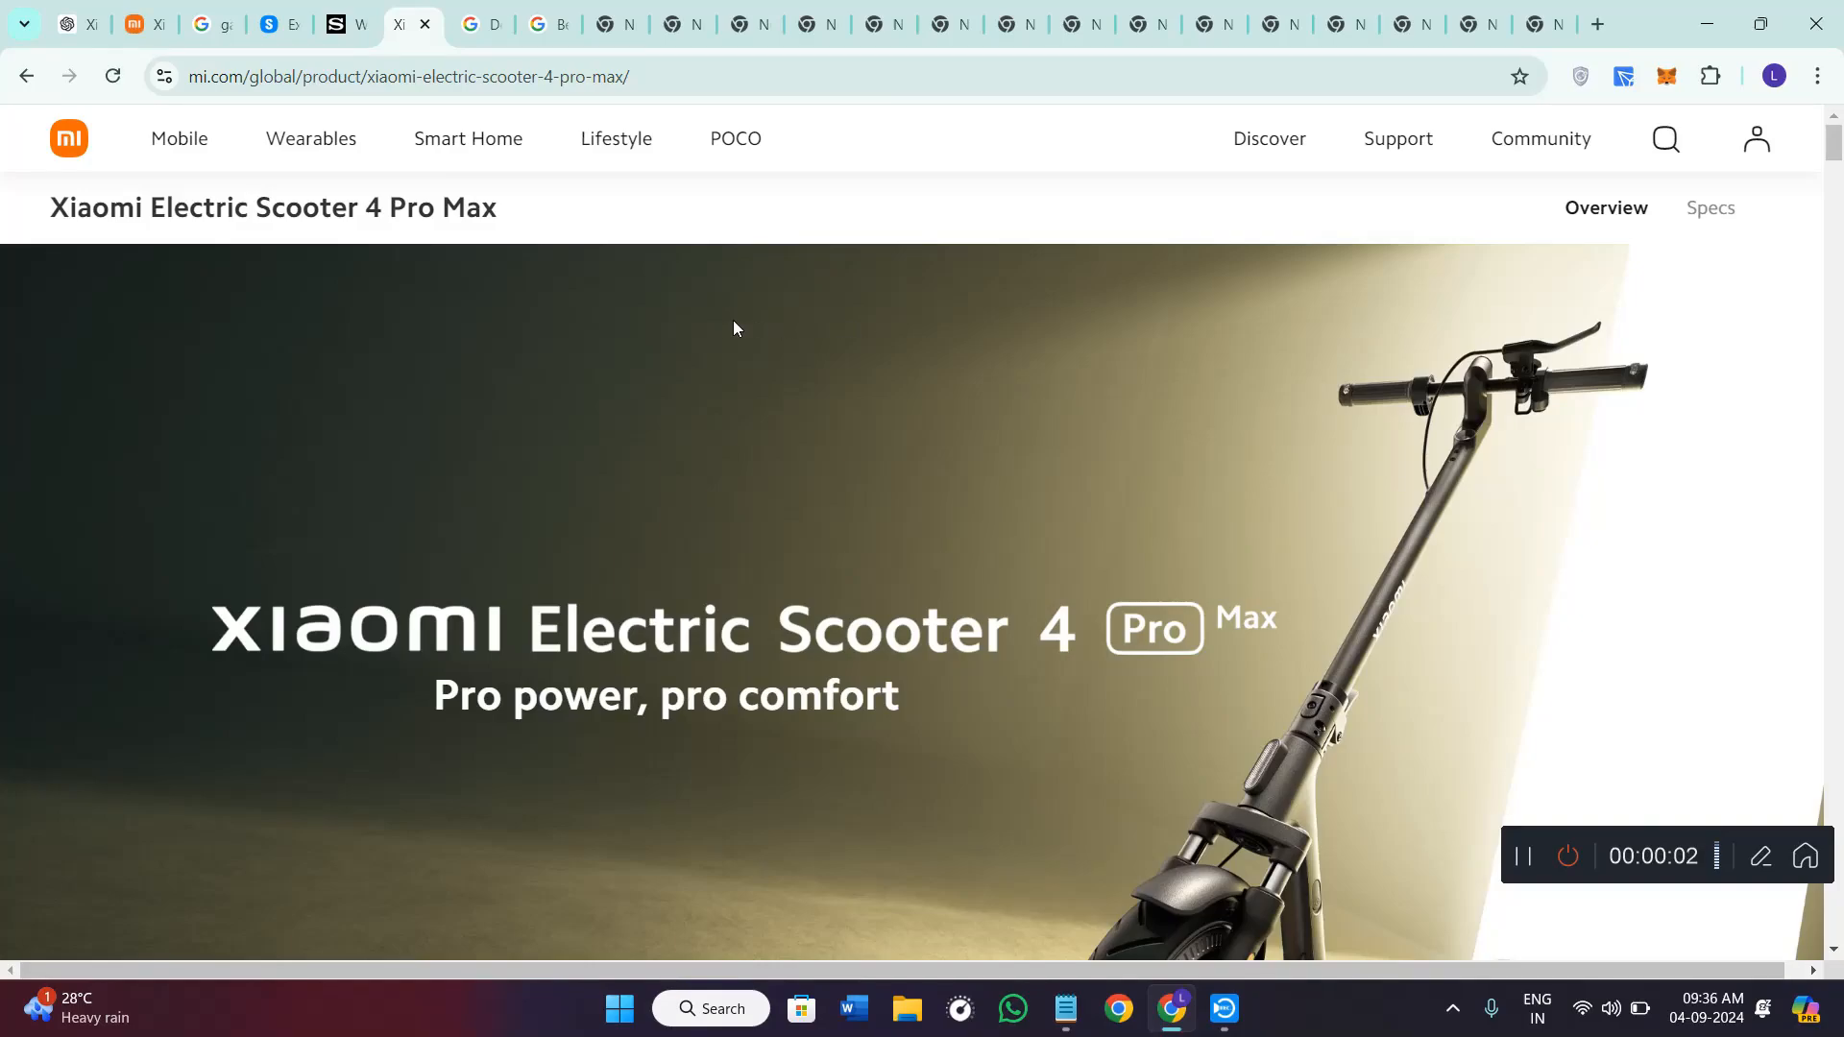
Select the product title, then scroll past the feature grid and suspension to the 60km range section
triple_click(271, 208)
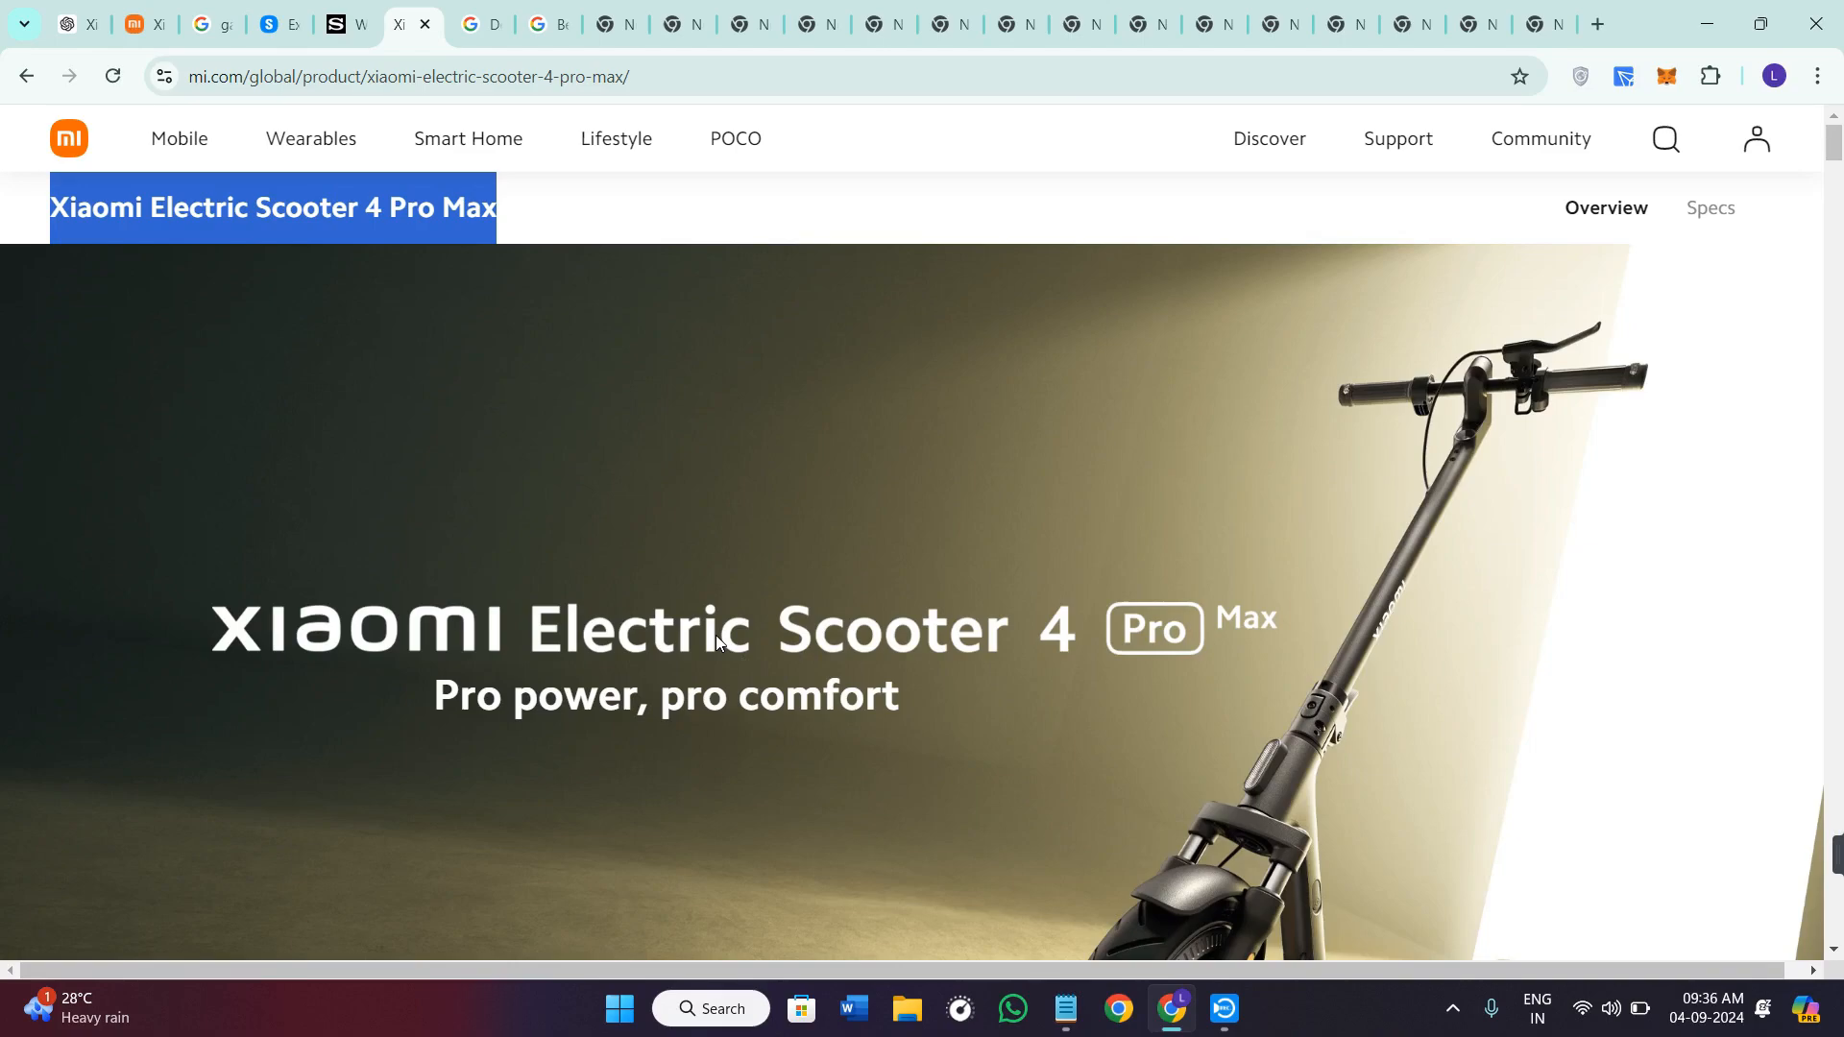
mouse_move(718, 626)
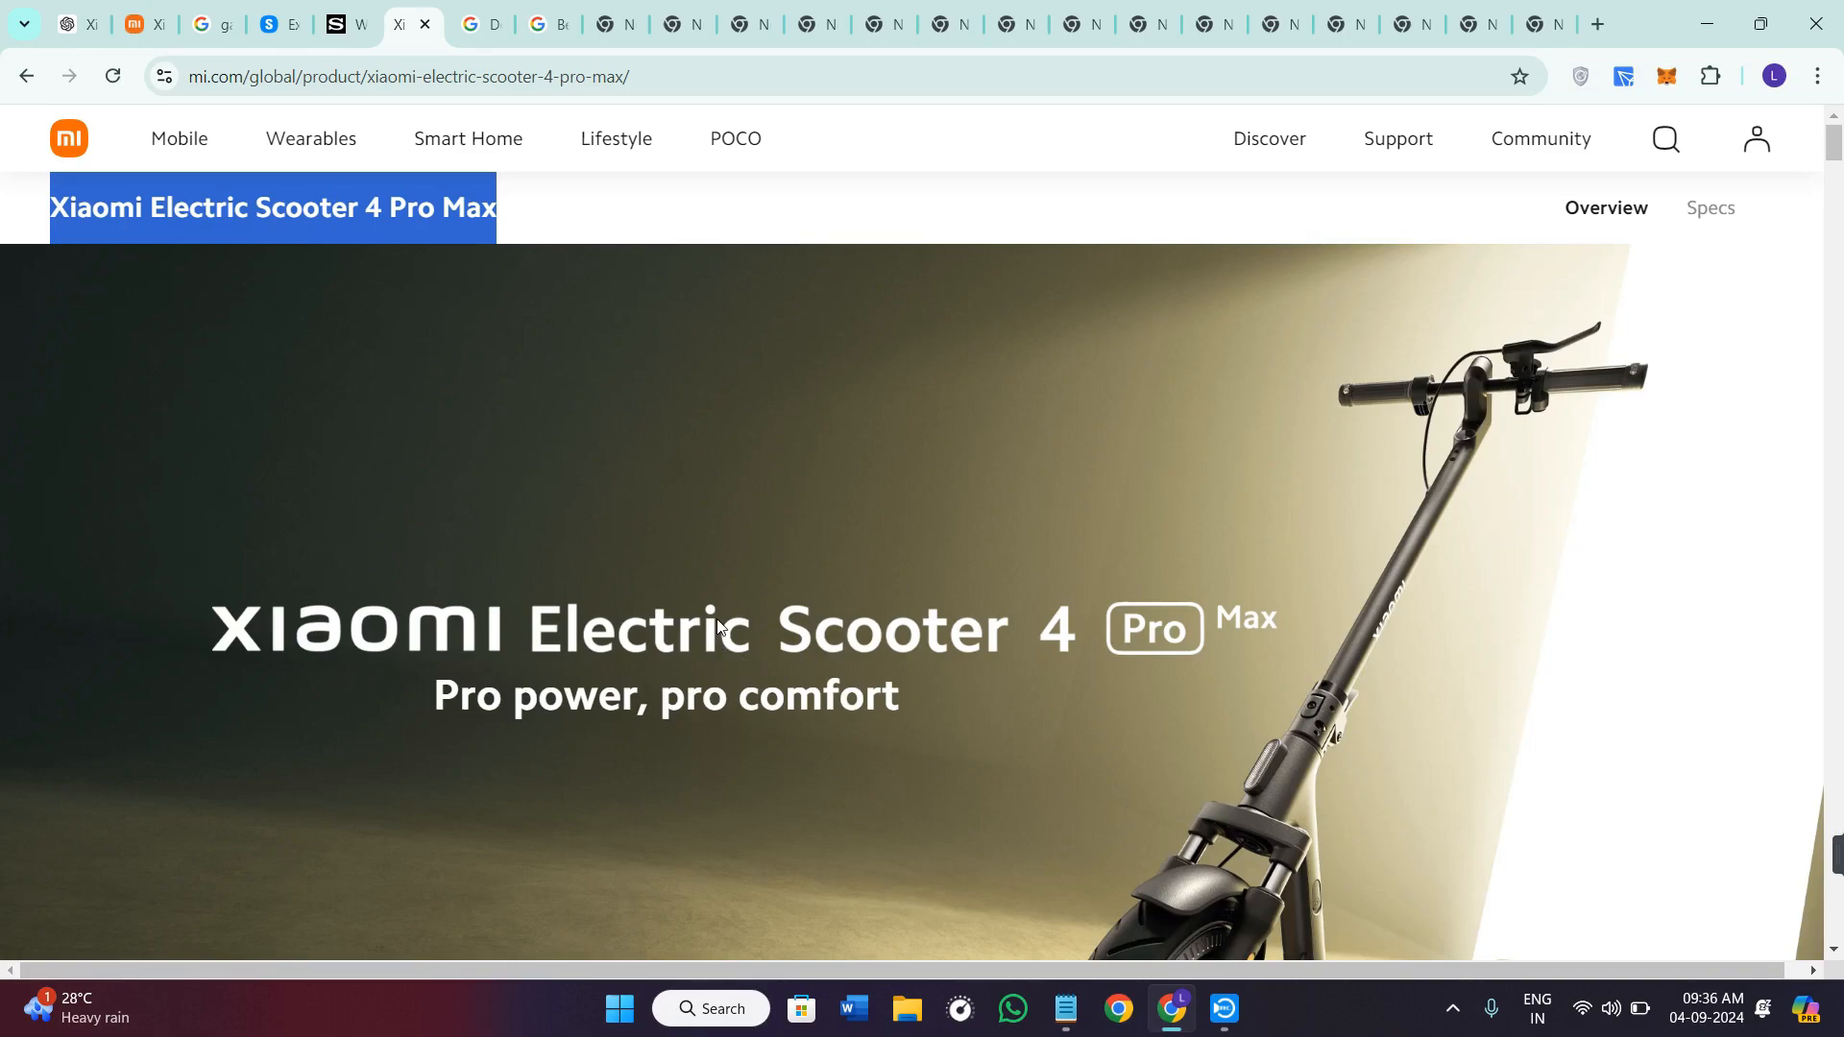
mouse_move(720, 706)
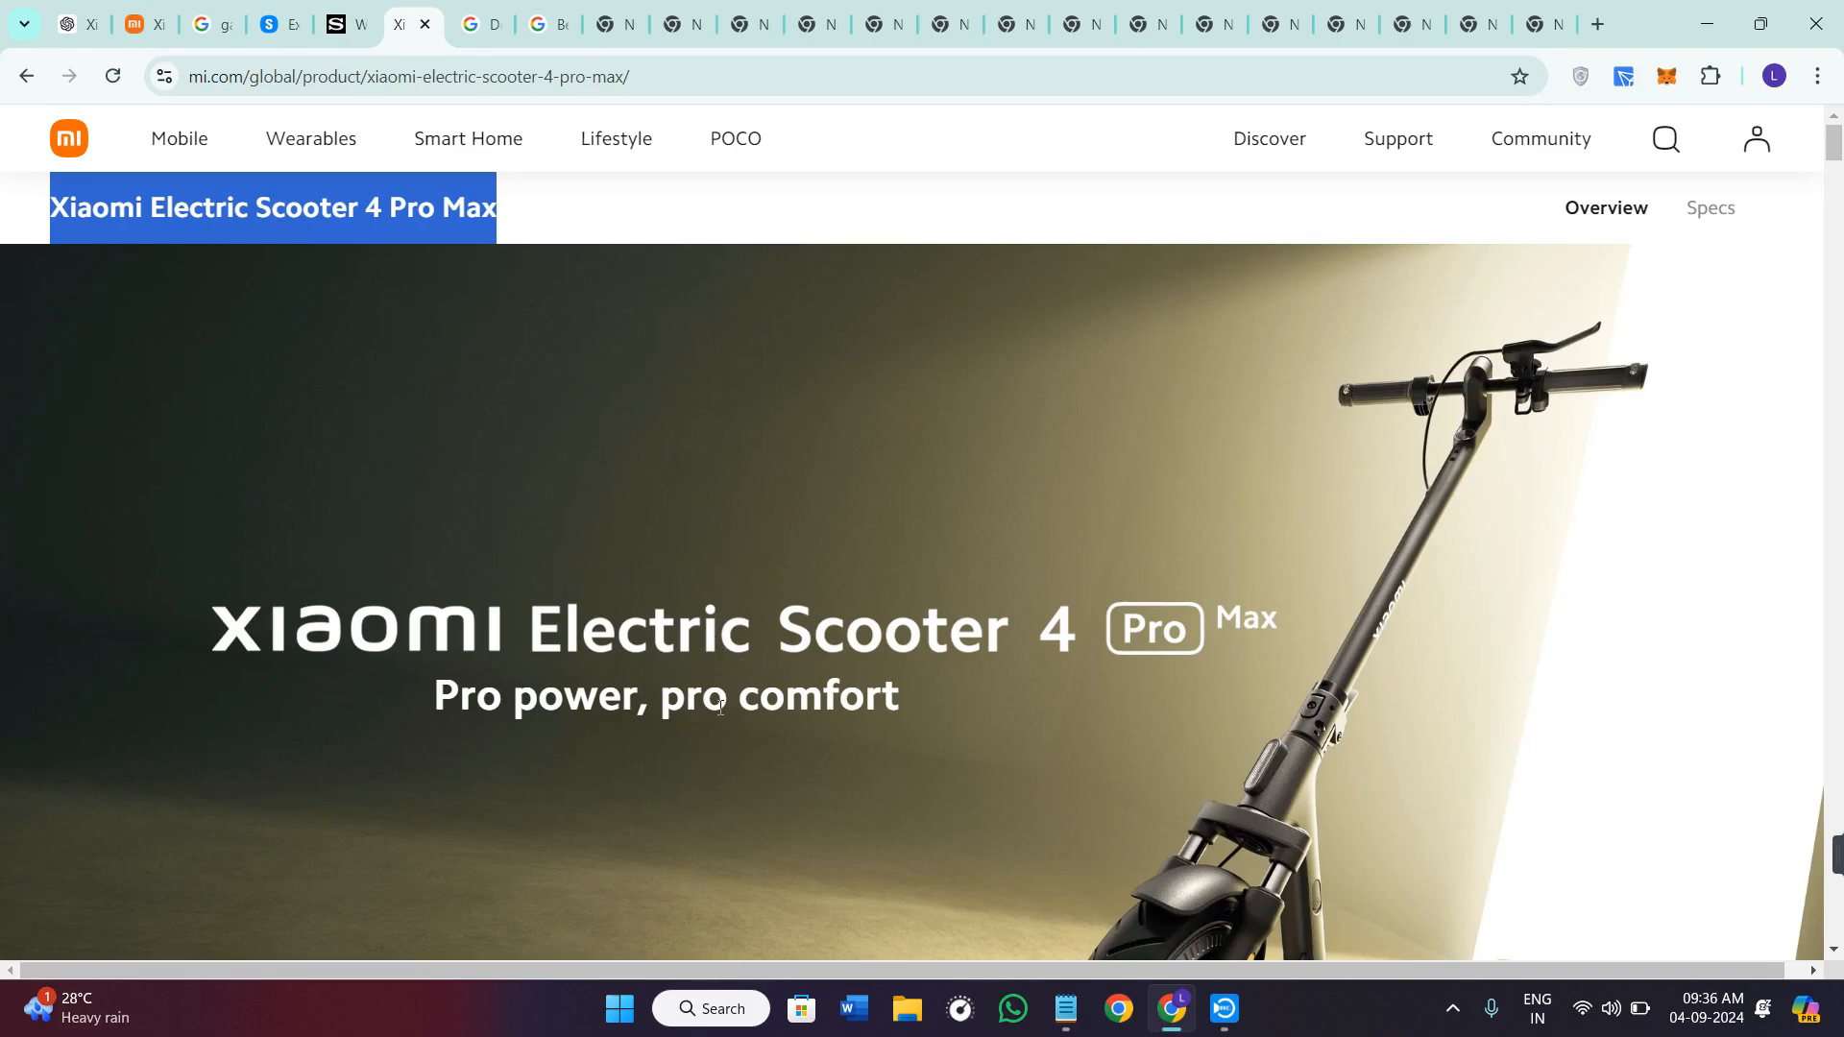
scroll(down, 3)
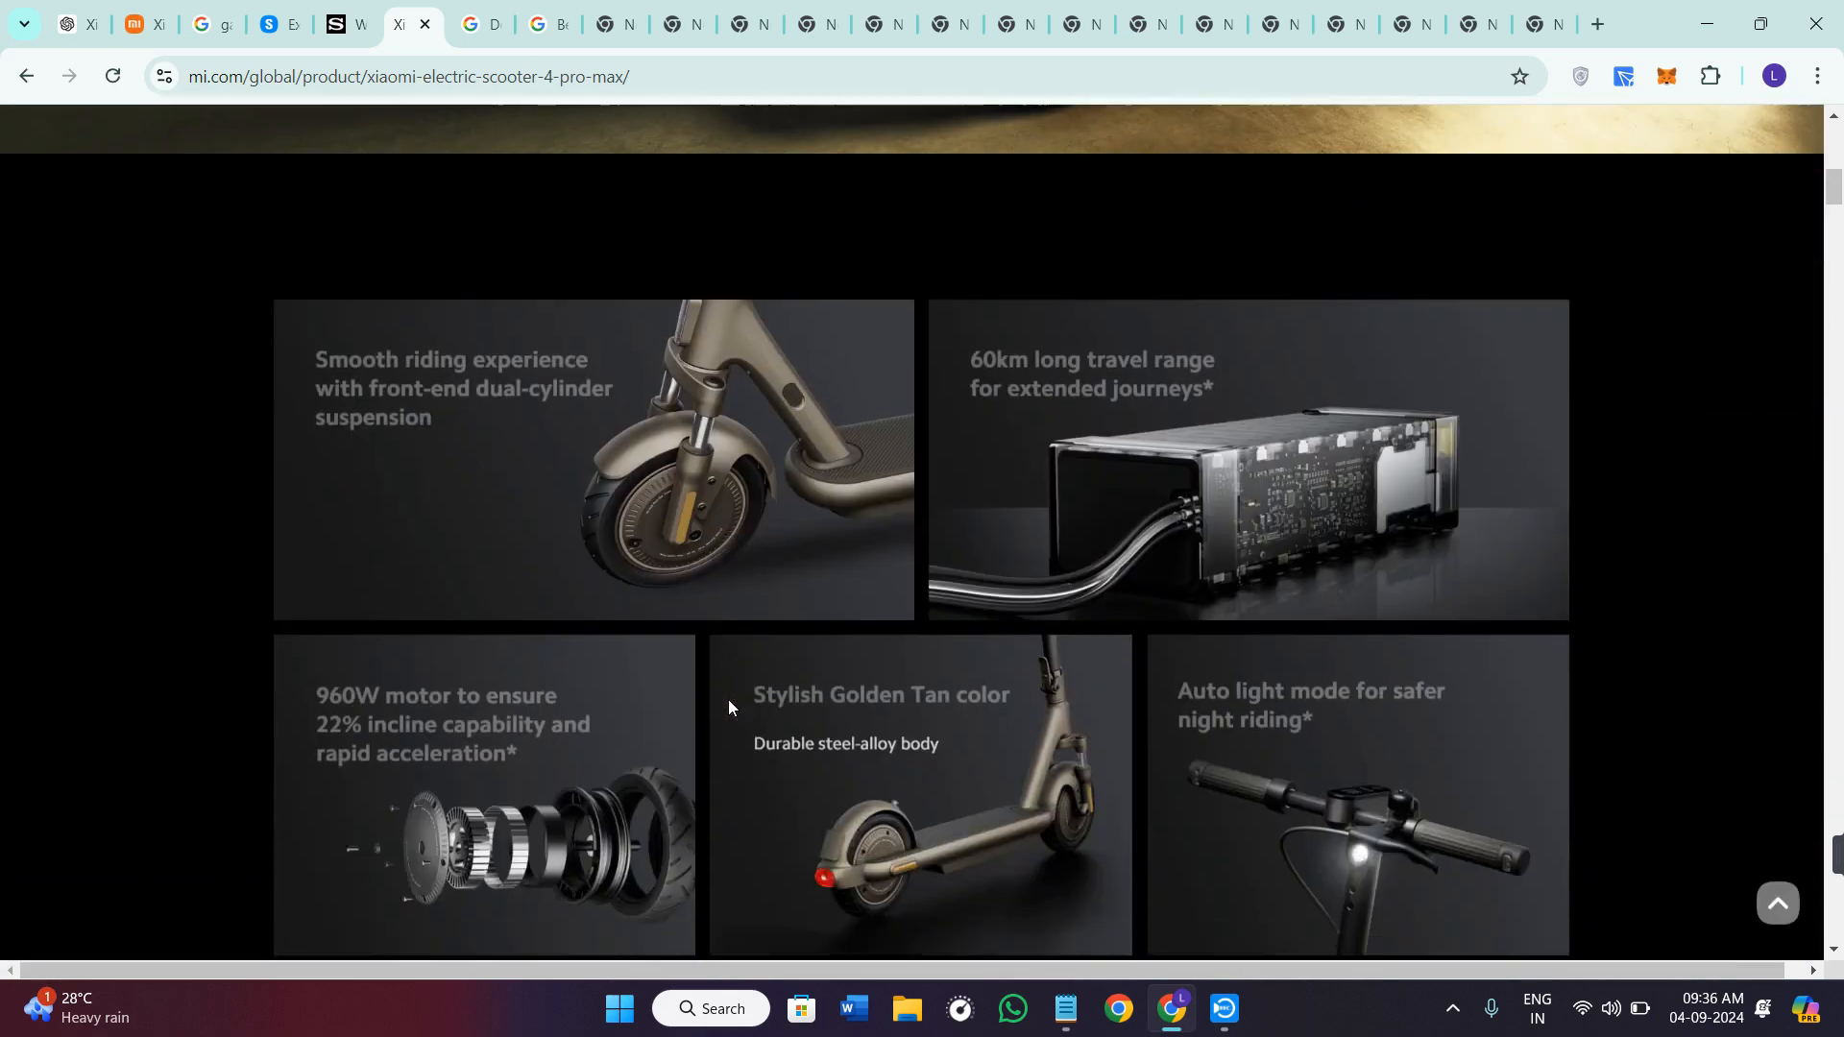
scroll(down, 3)
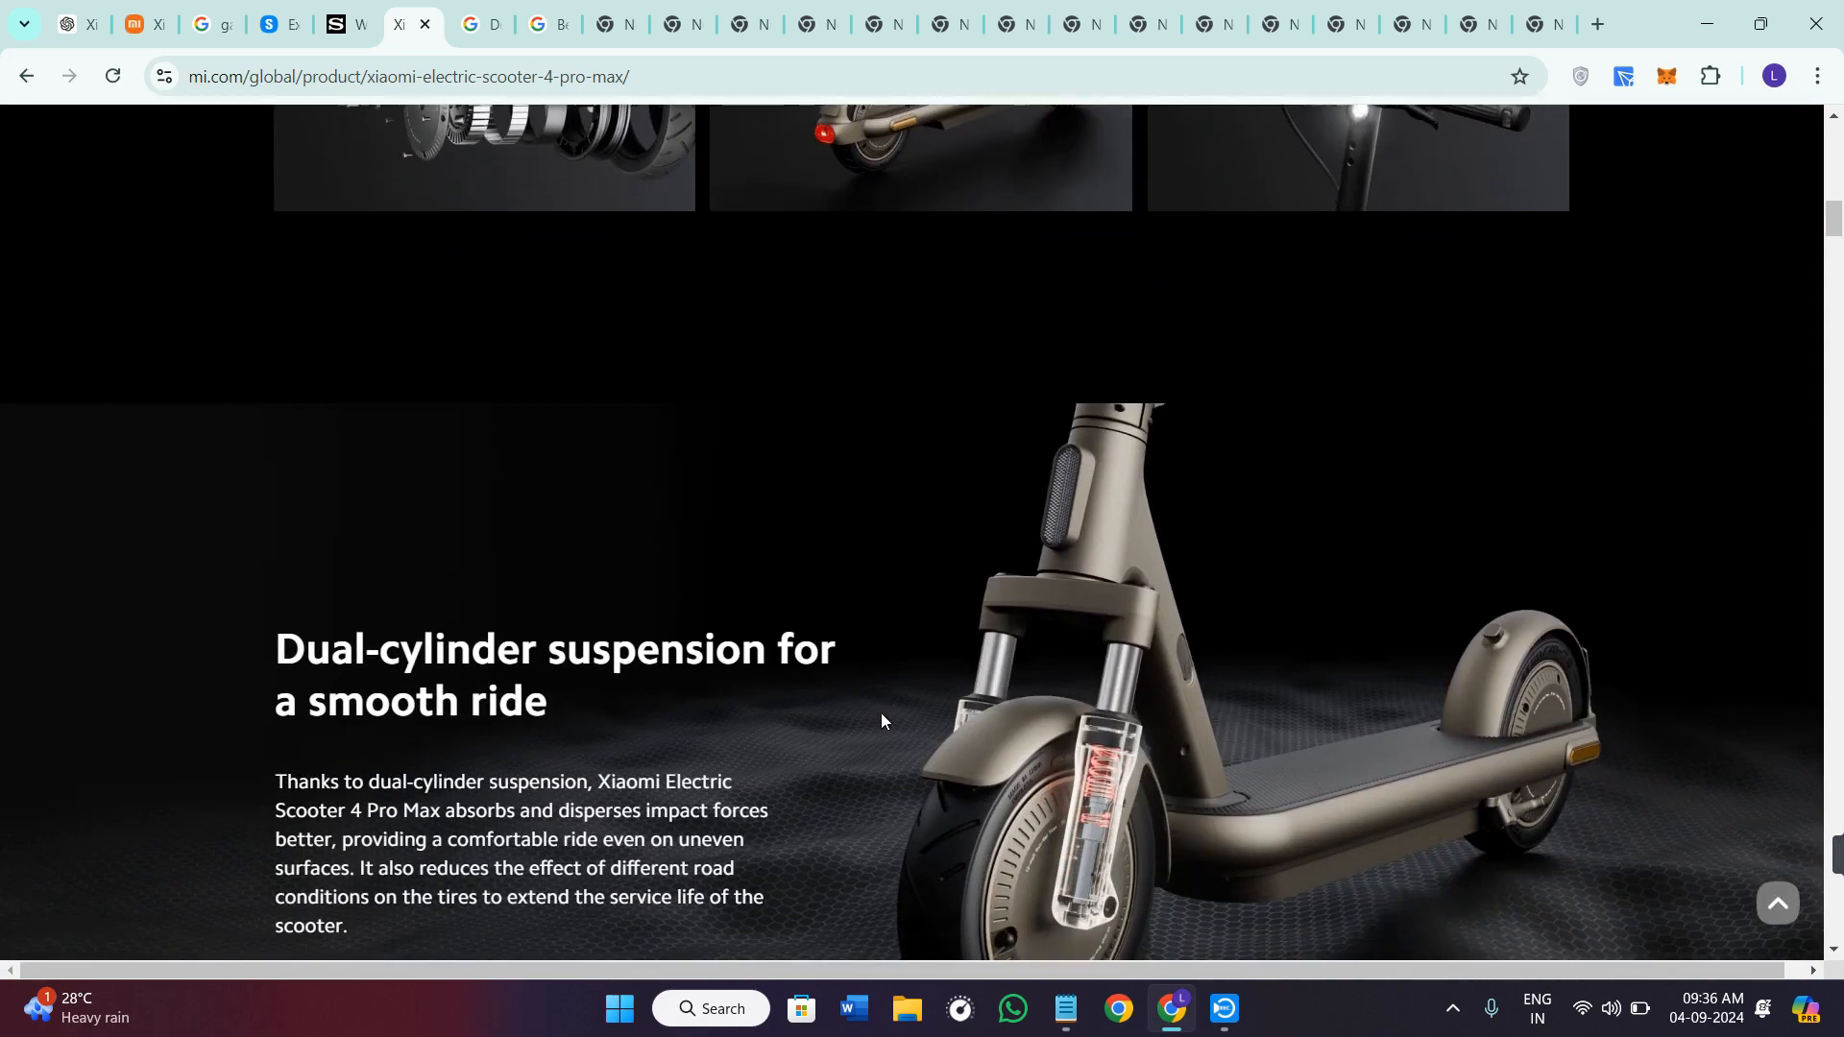
scroll(down, 3)
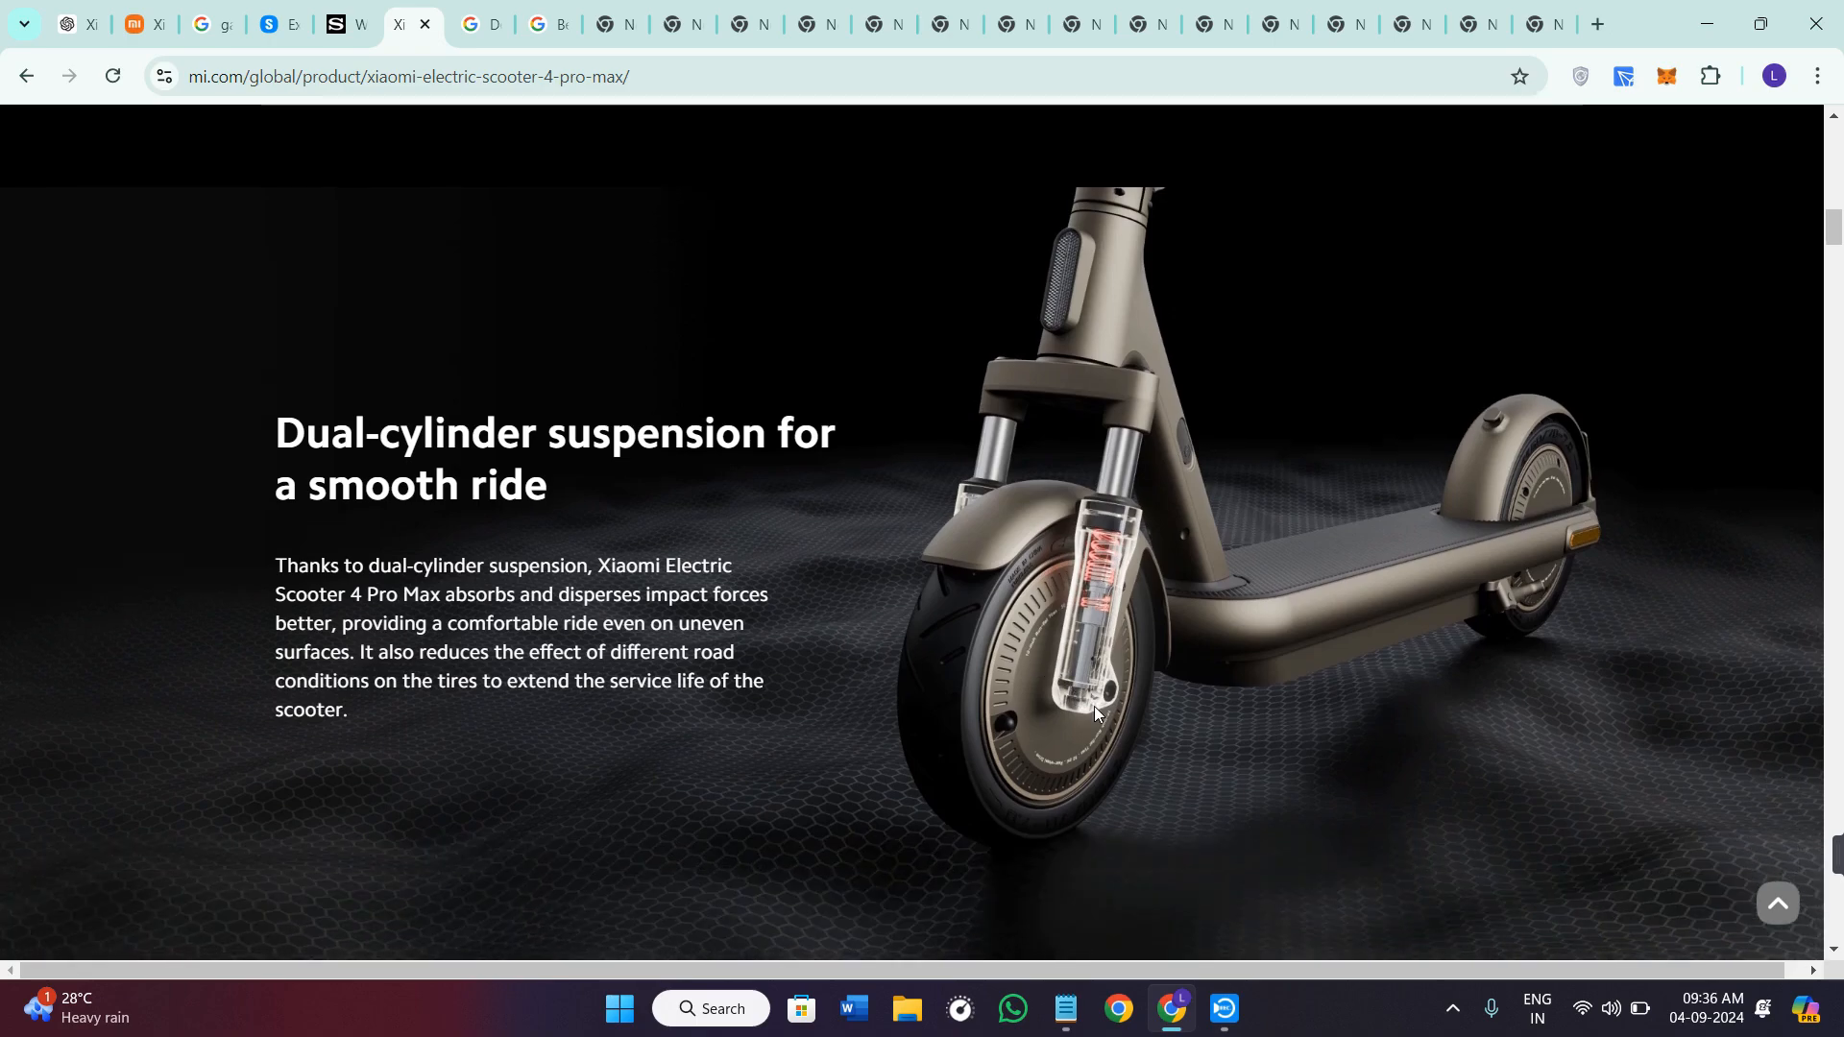
mouse_move(1092, 658)
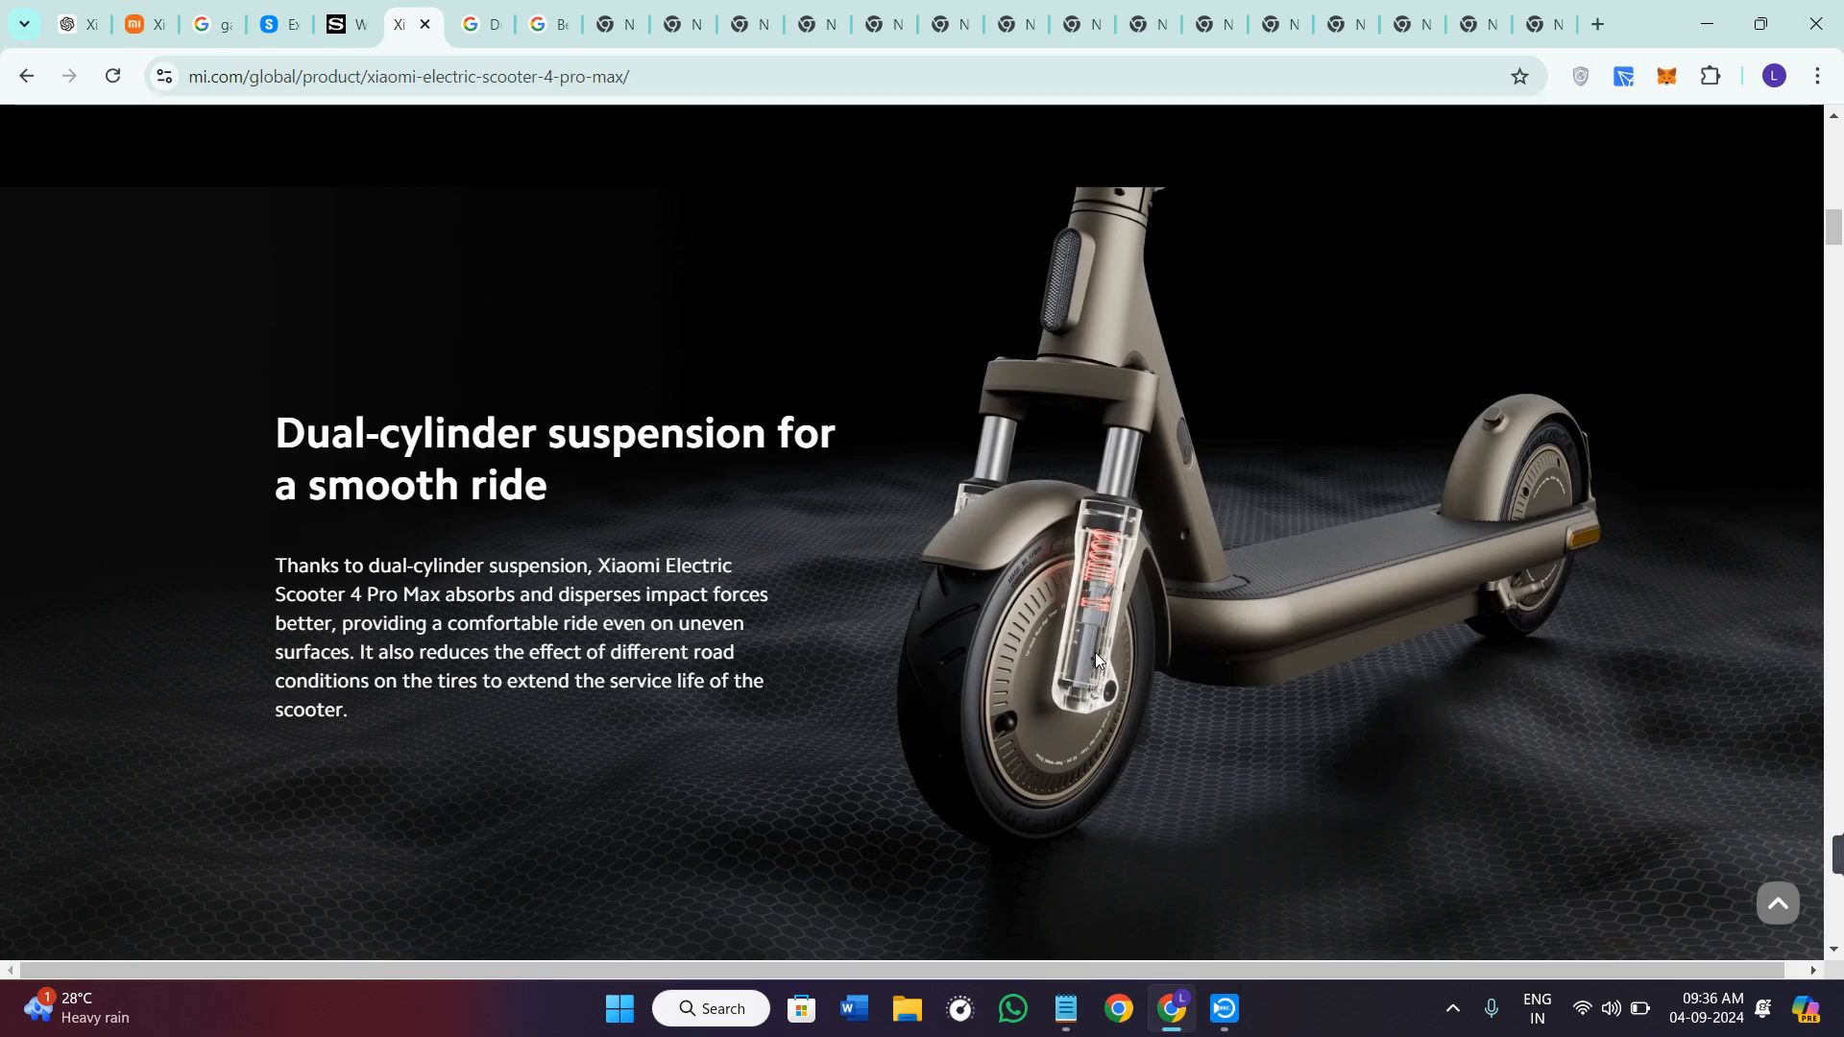
scroll(down, 3)
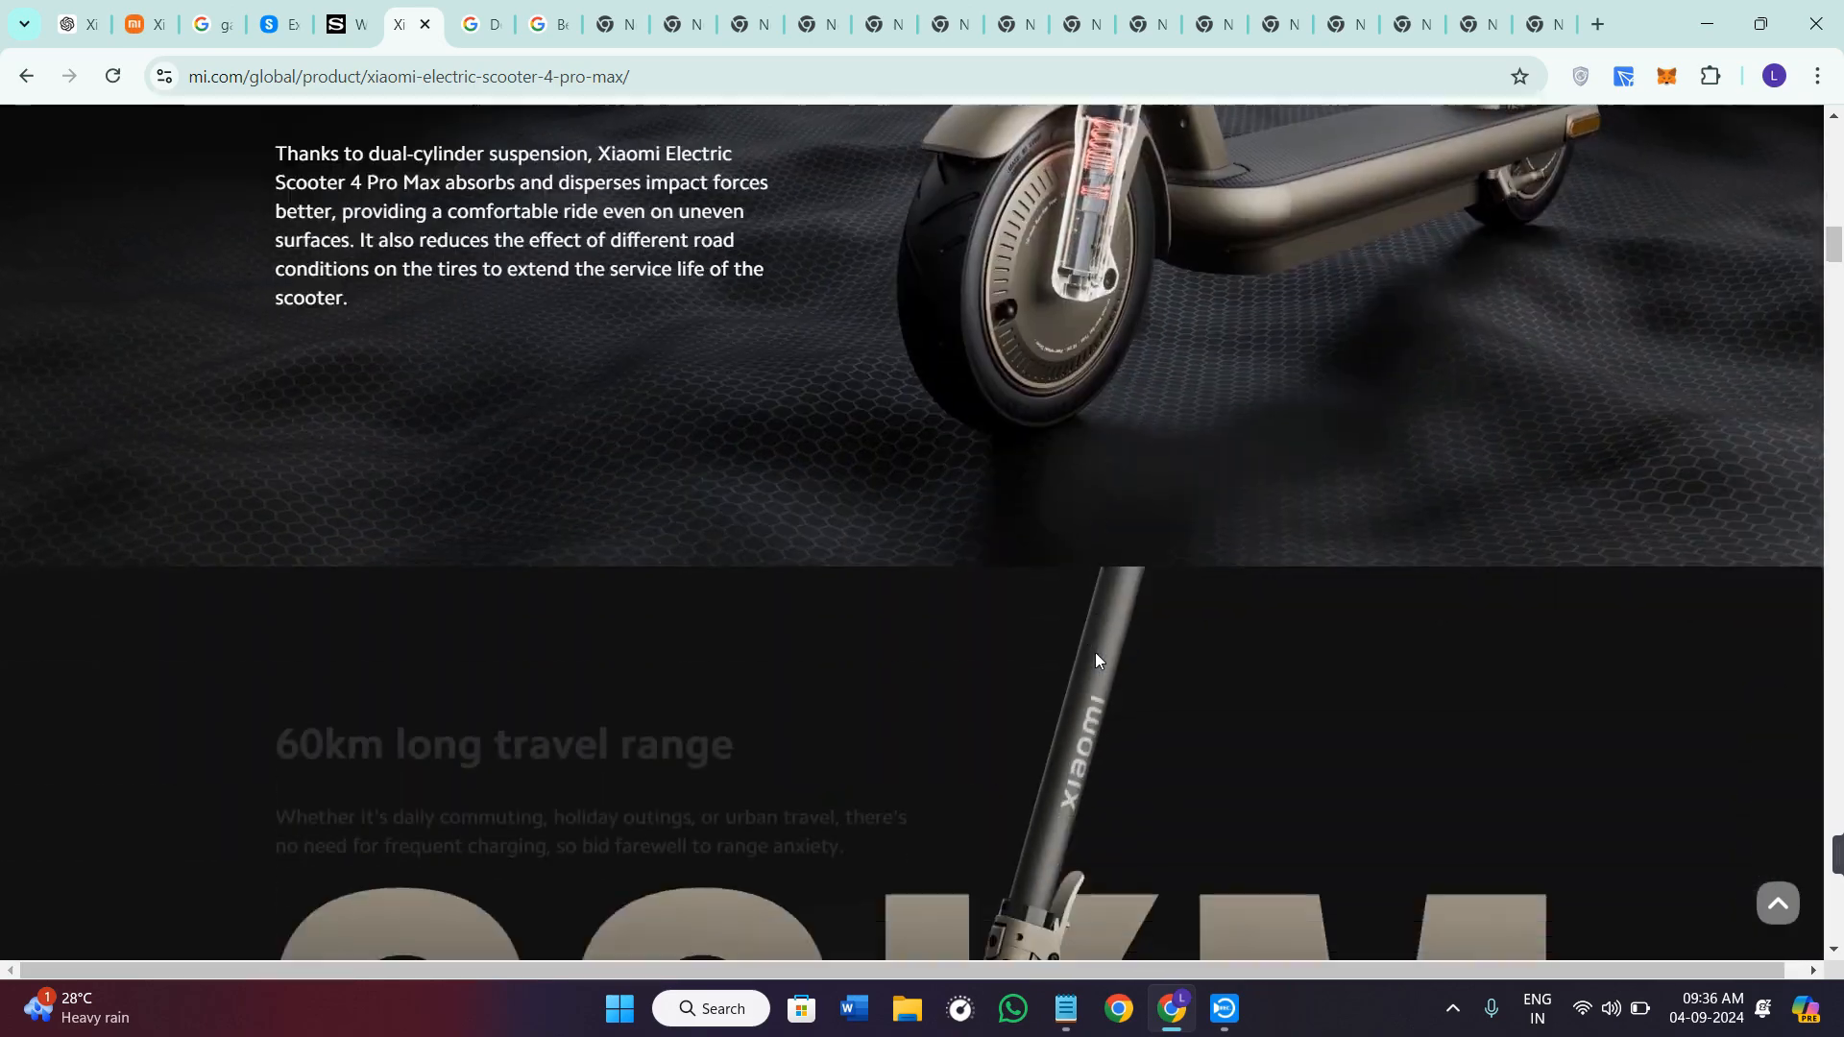
scroll(down, 3)
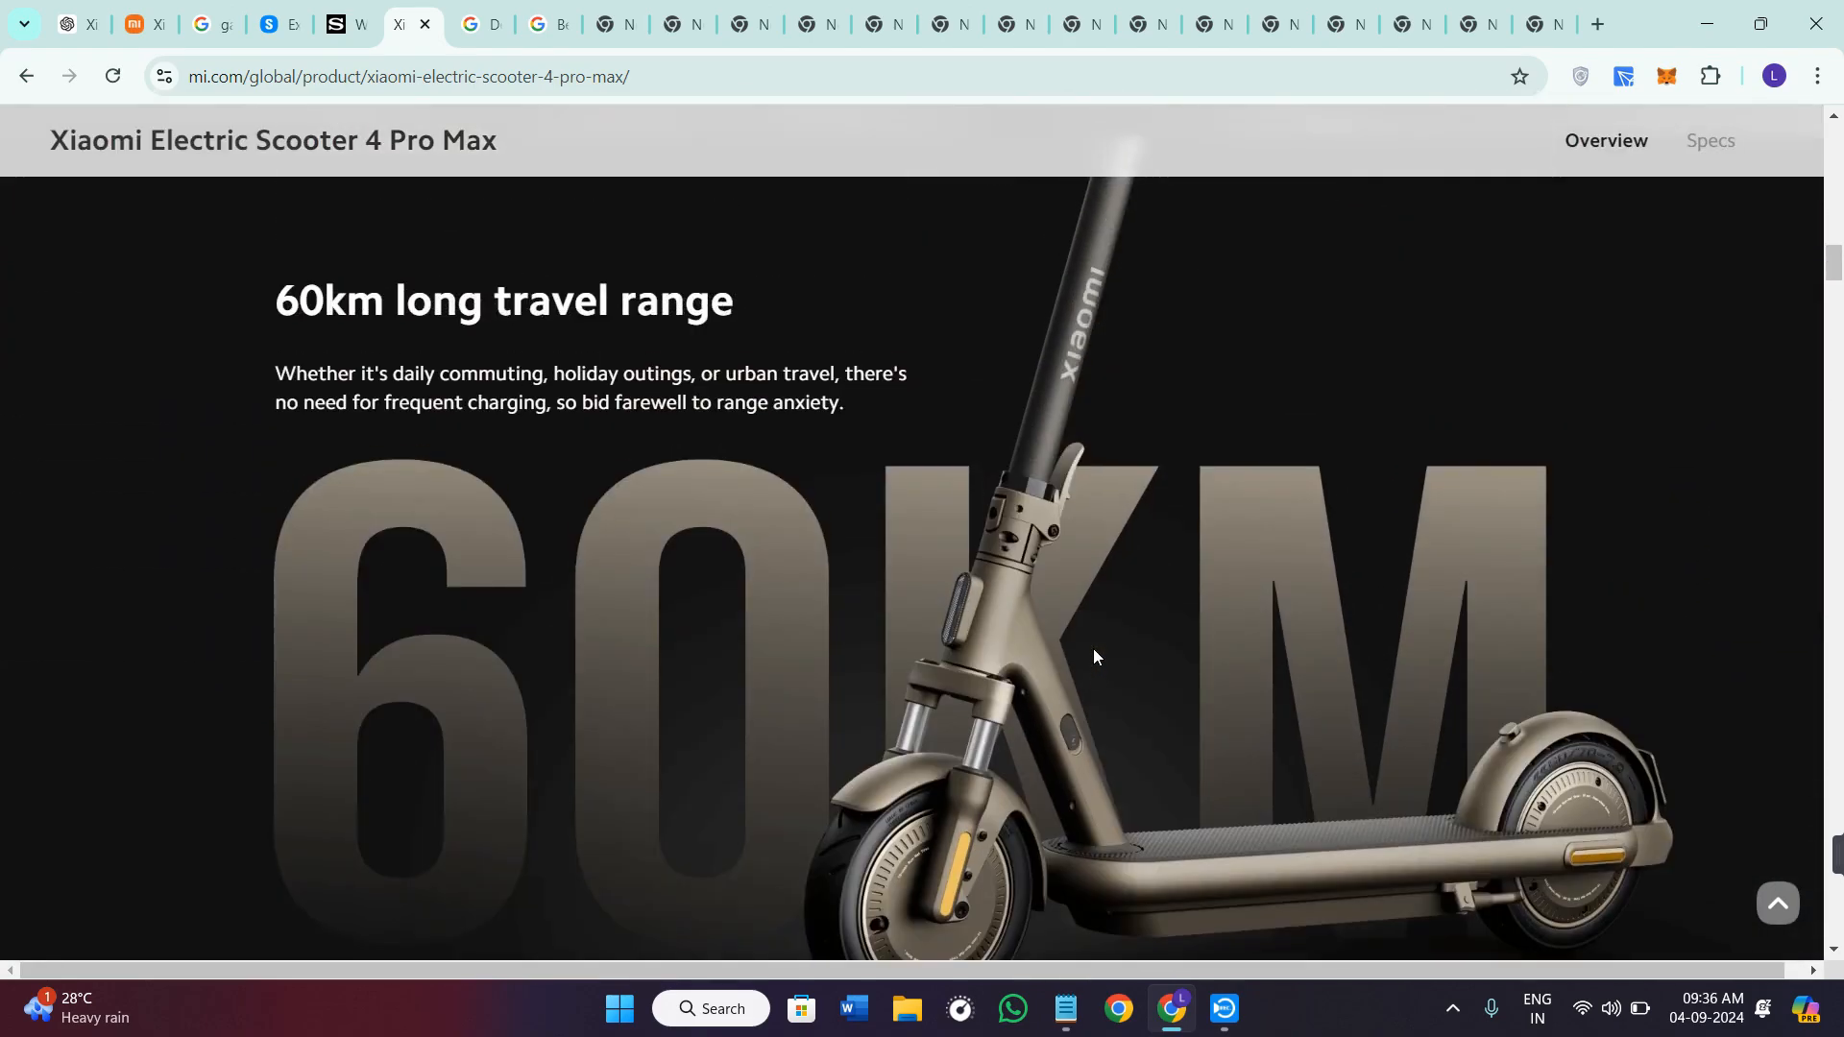
Scroll past the 3h charging and lifestyle photos to the Smart battery management system section
scroll(down, 3)
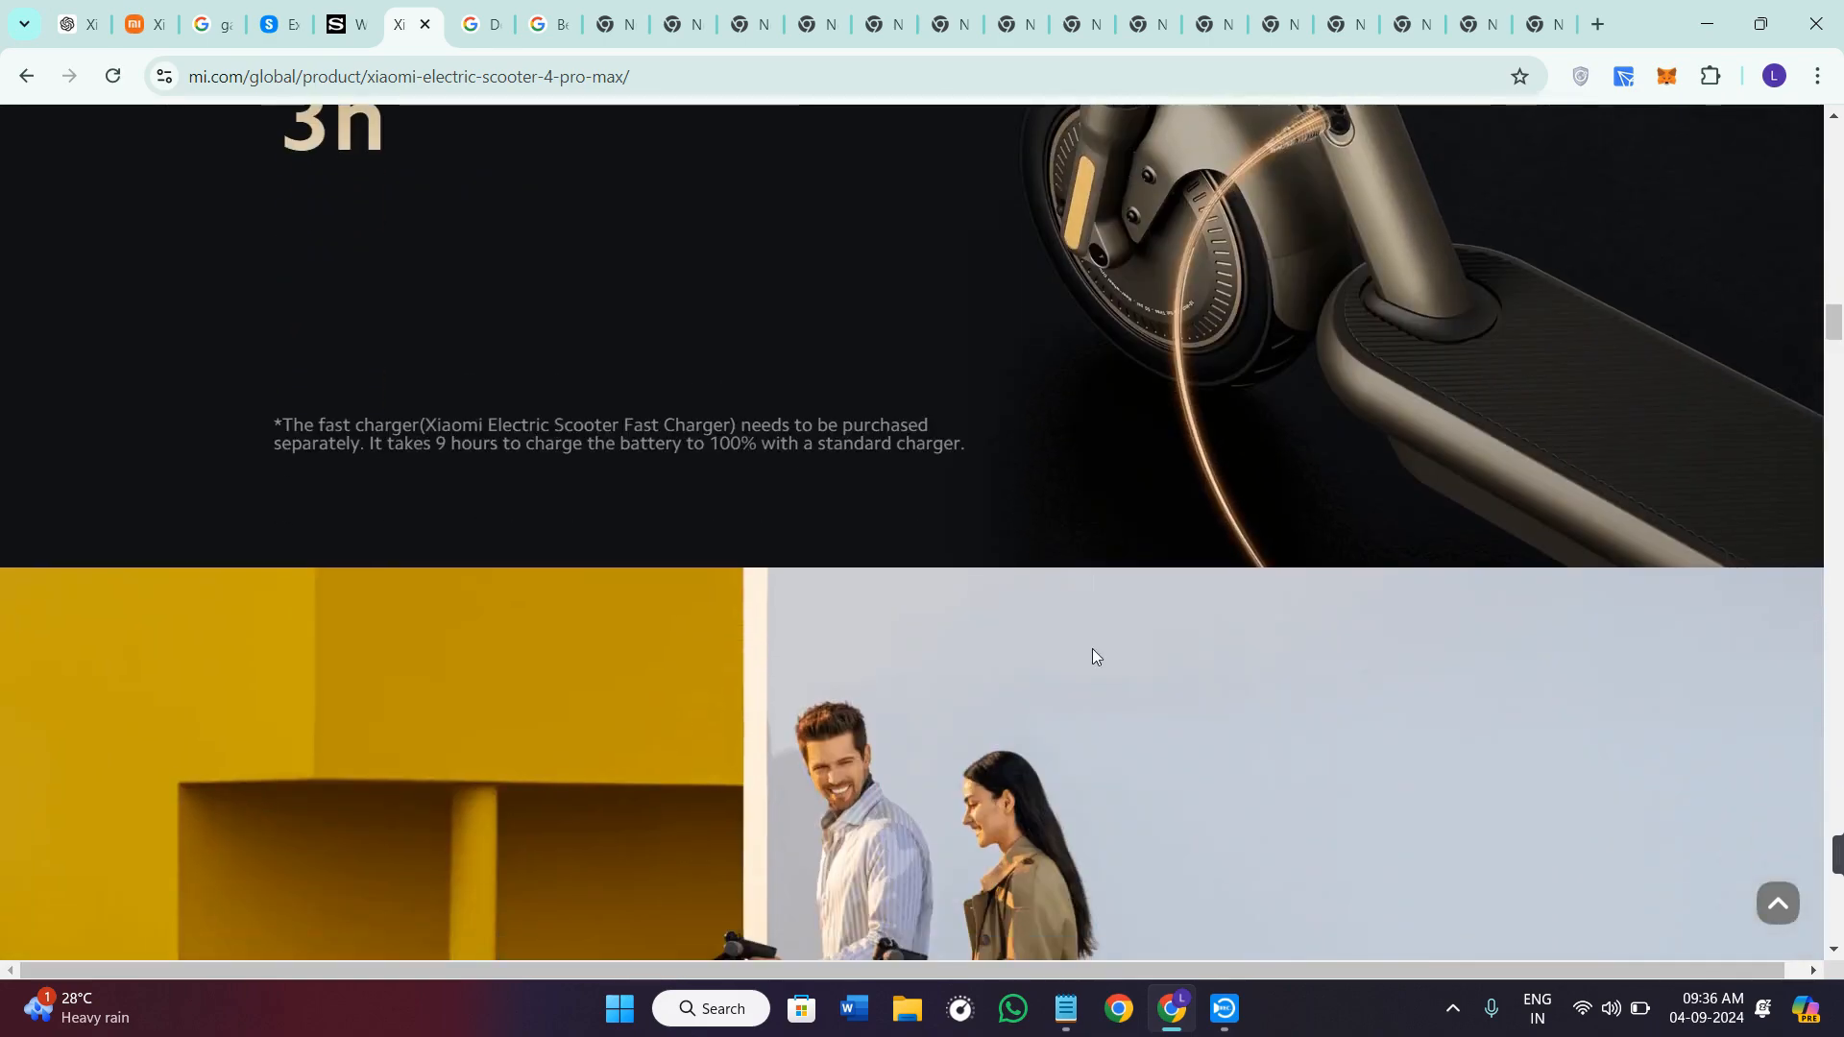
scroll(down, 3)
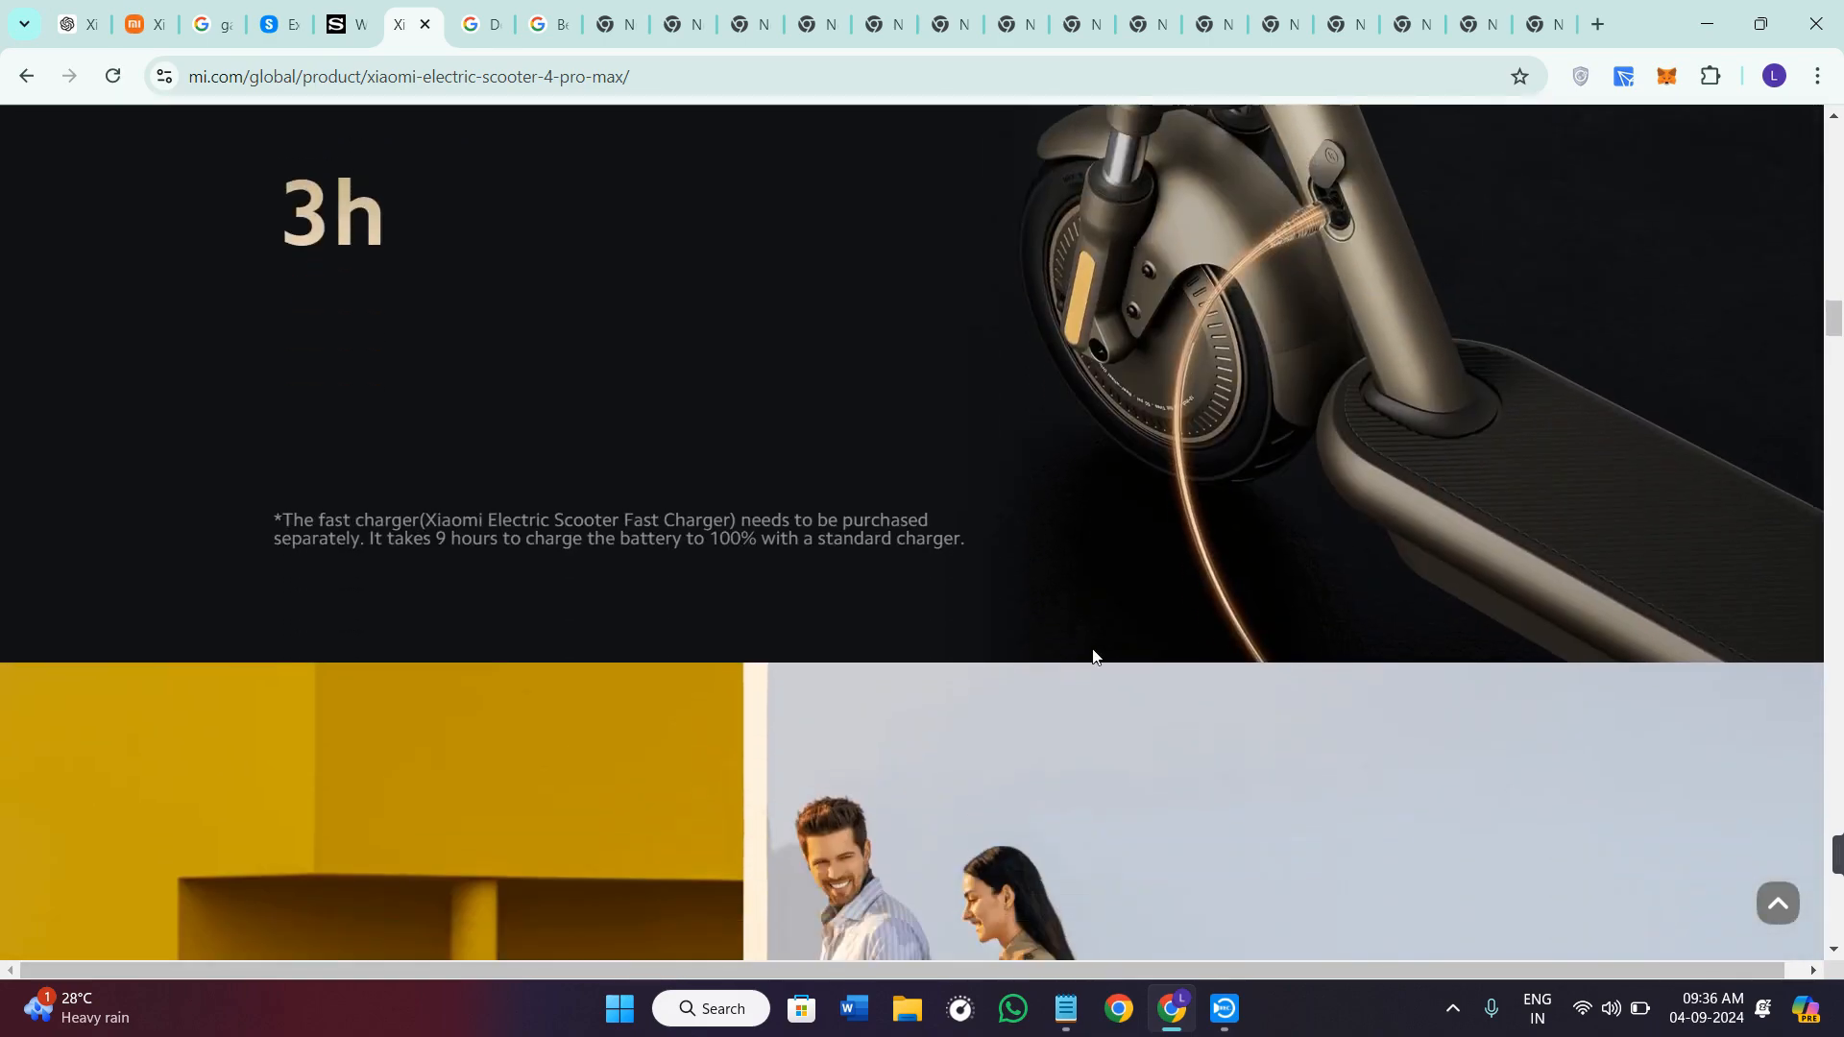
scroll(down, 3)
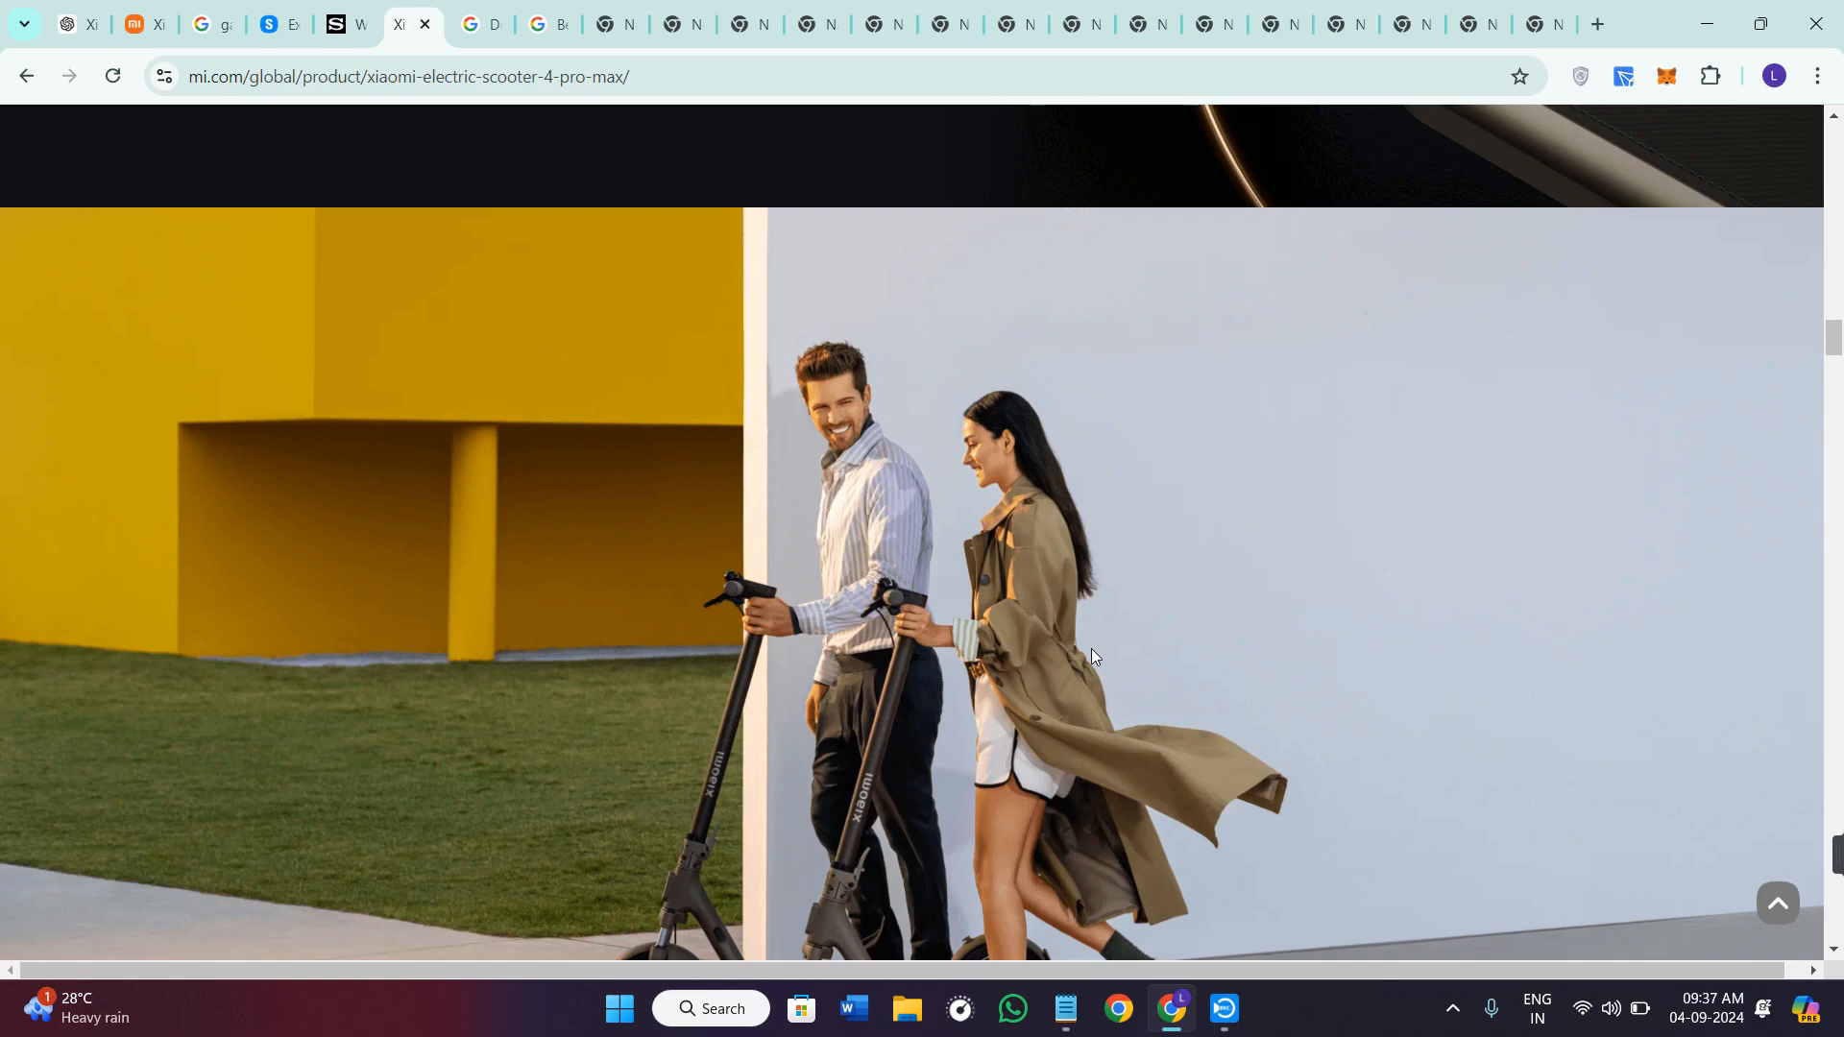
scroll(down, 3)
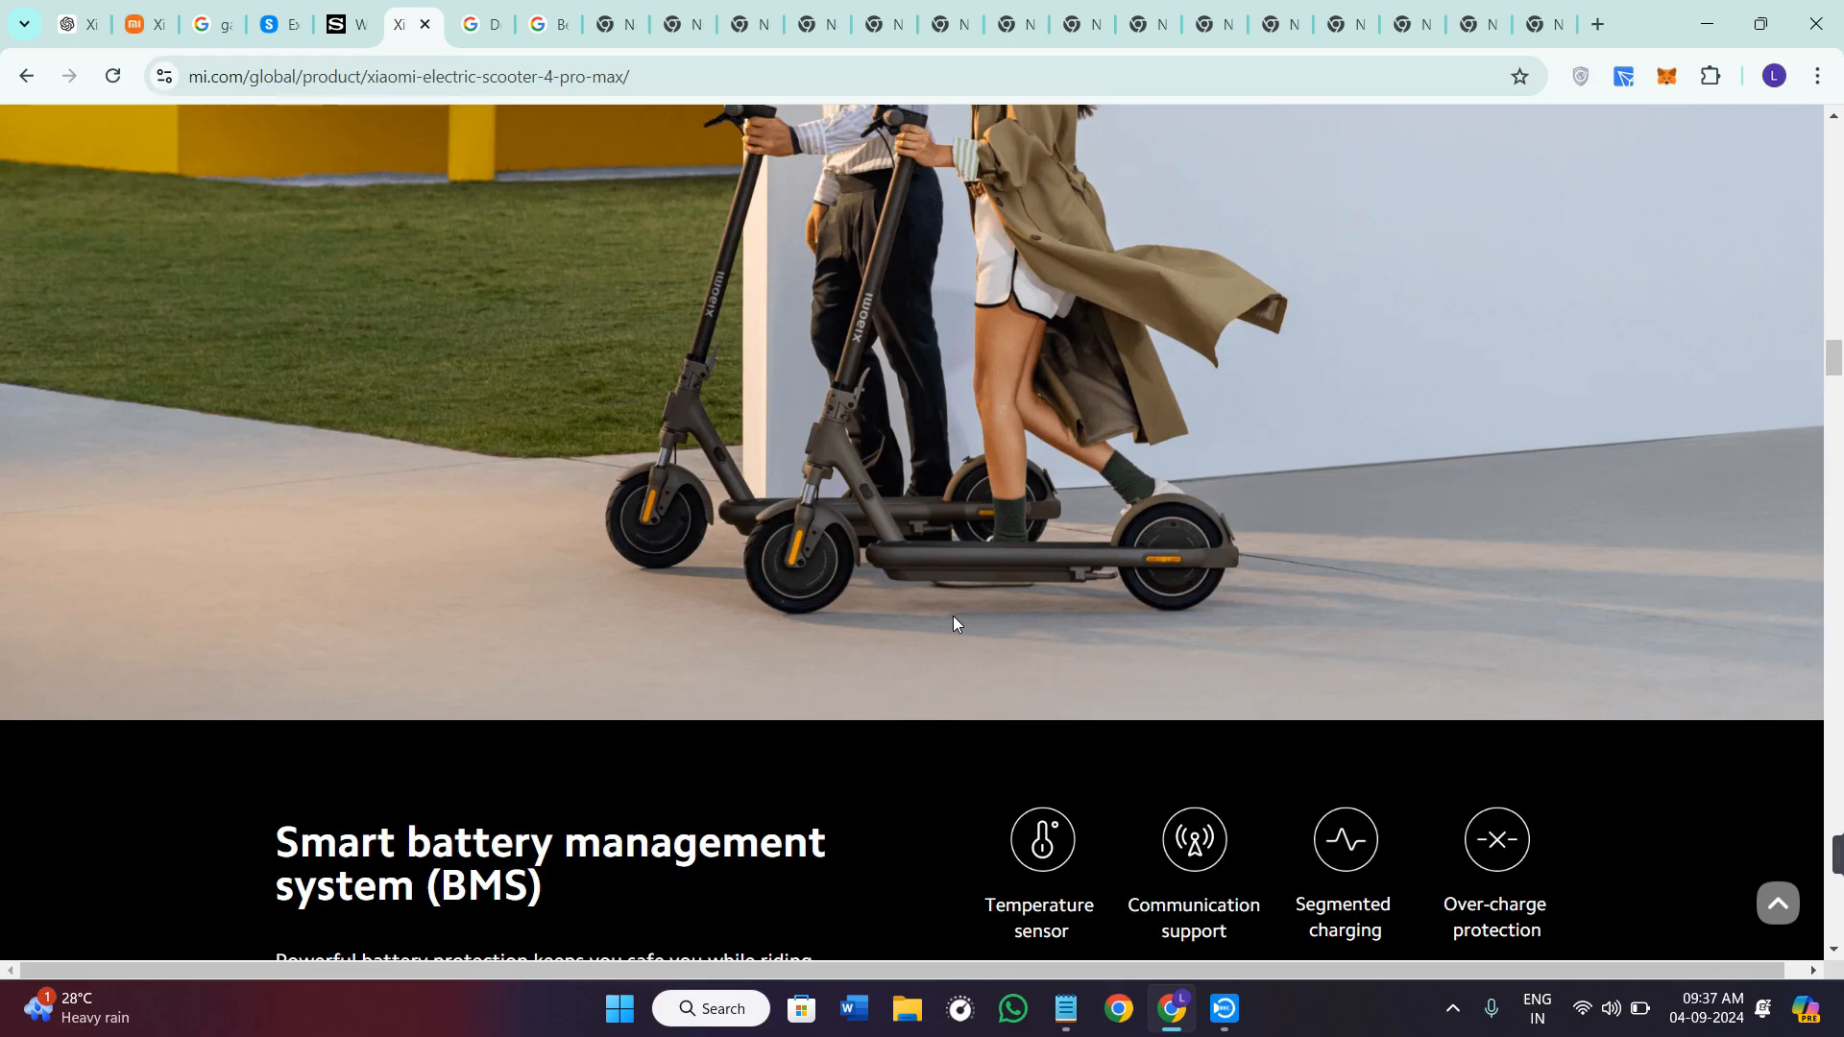
scroll(down, 3)
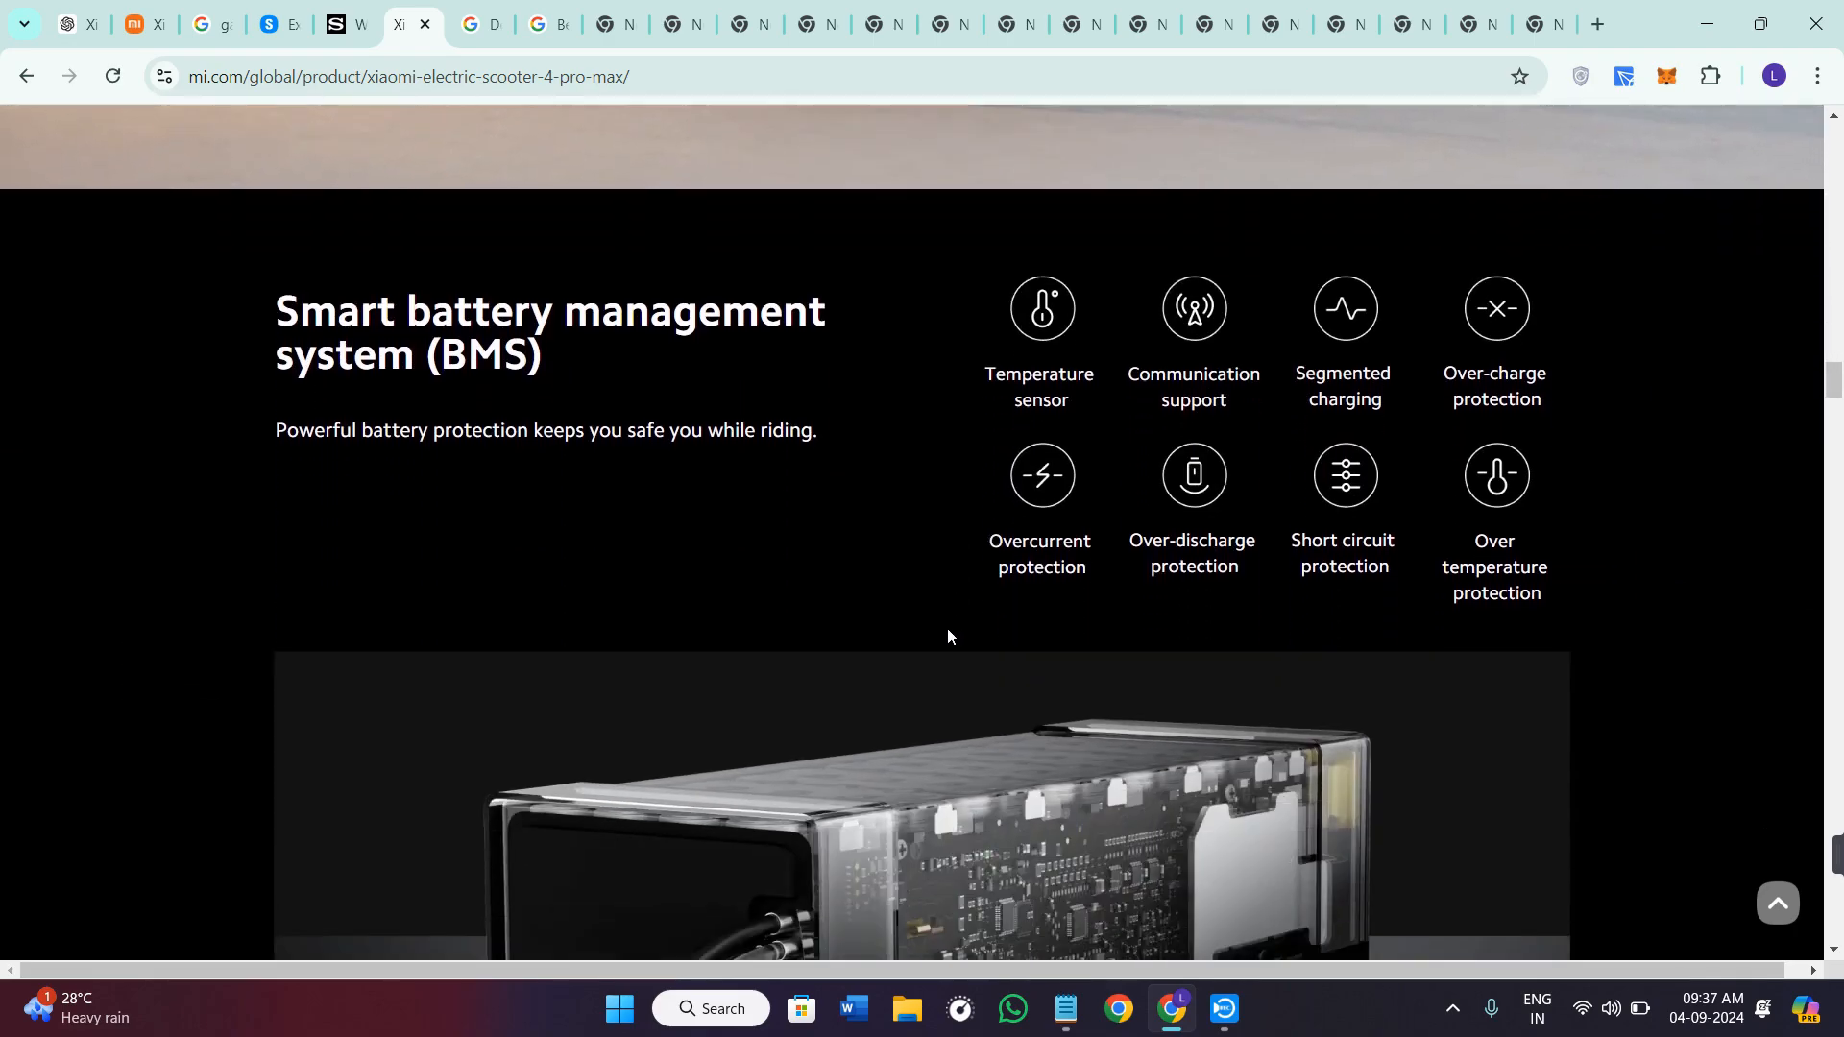
Scroll past the rear-wheel drive performance figures to the Three speed modes section
scroll(down, 3)
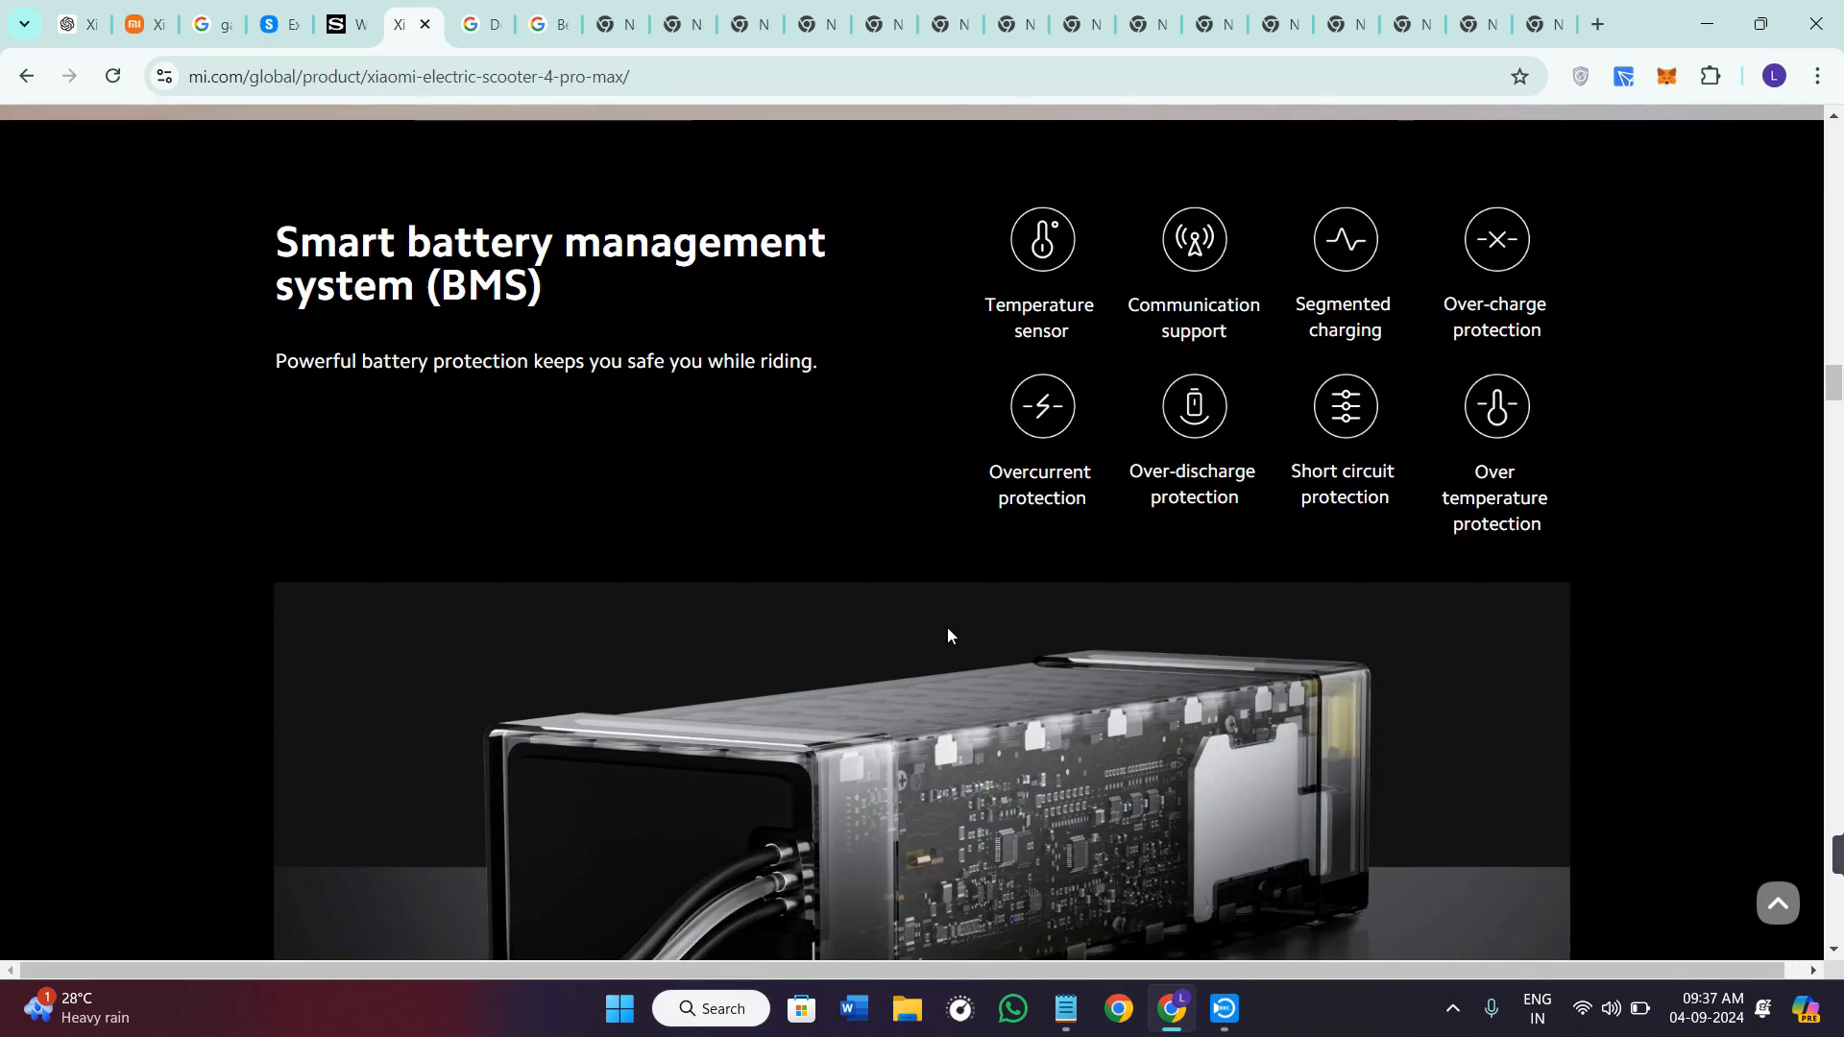
scroll(down, 3)
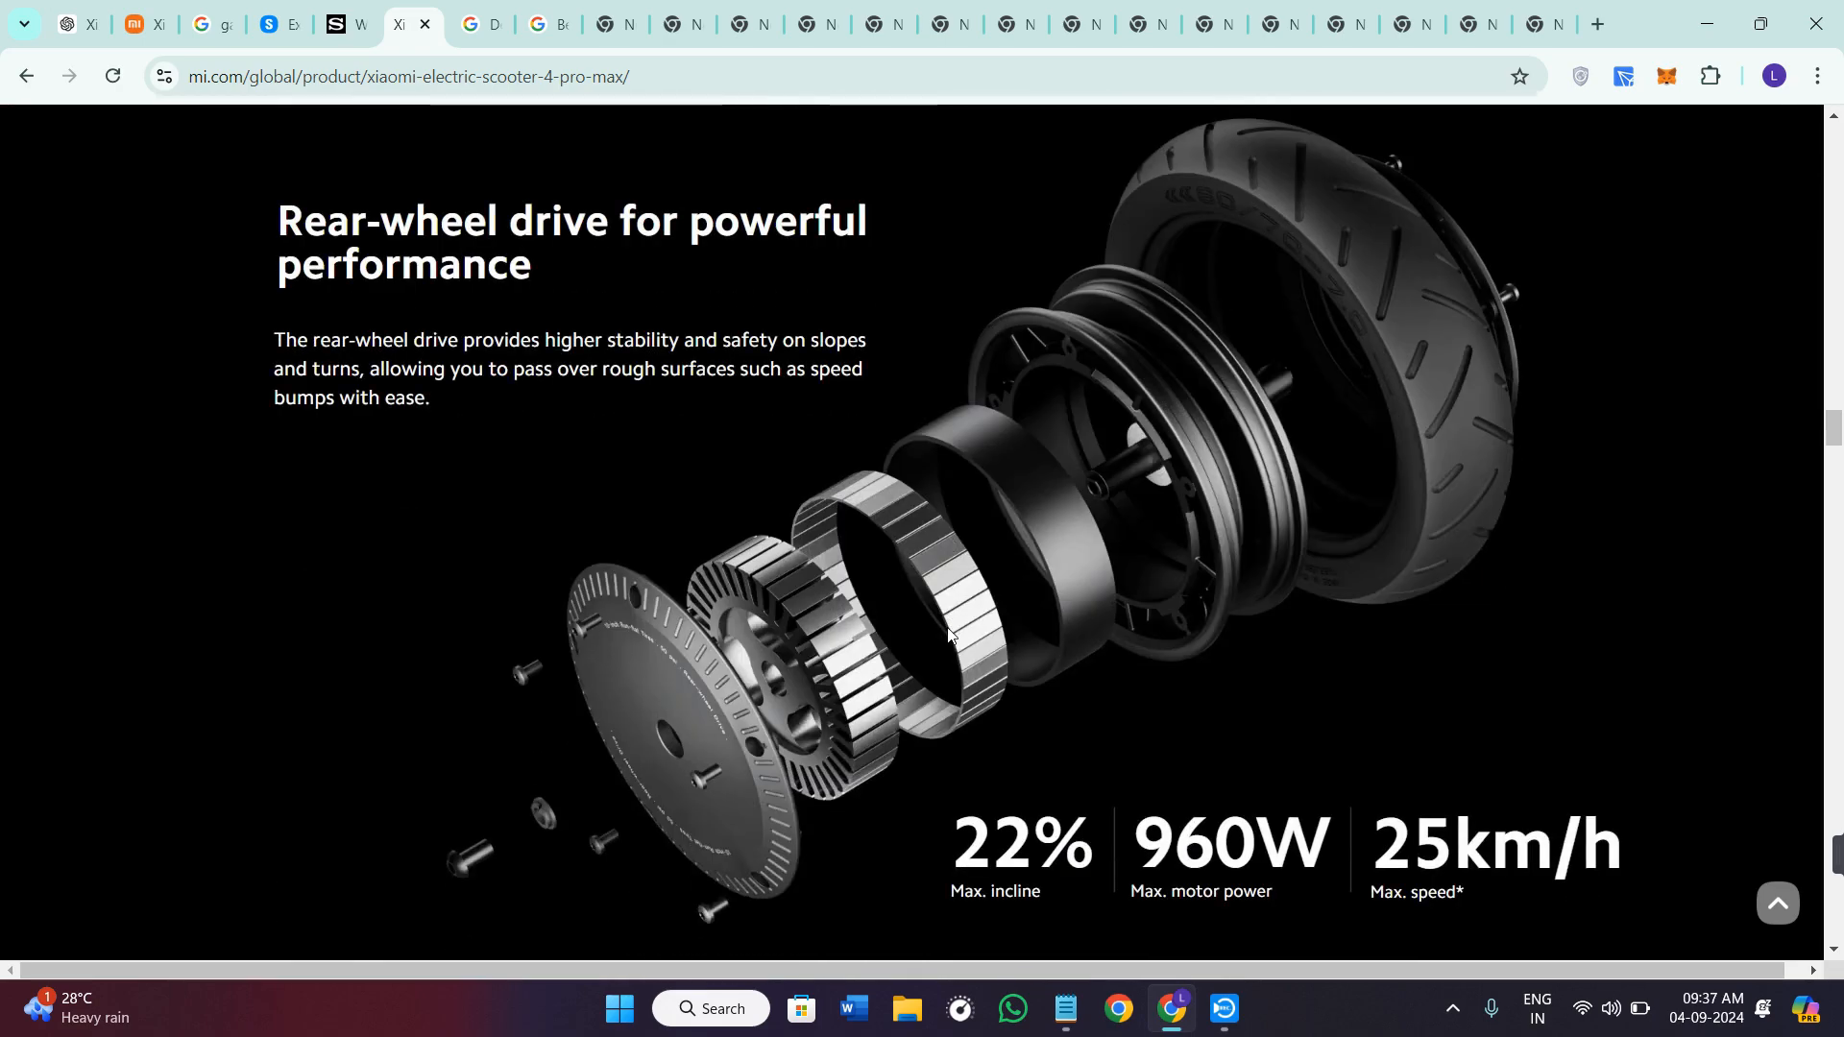
scroll(down, 3)
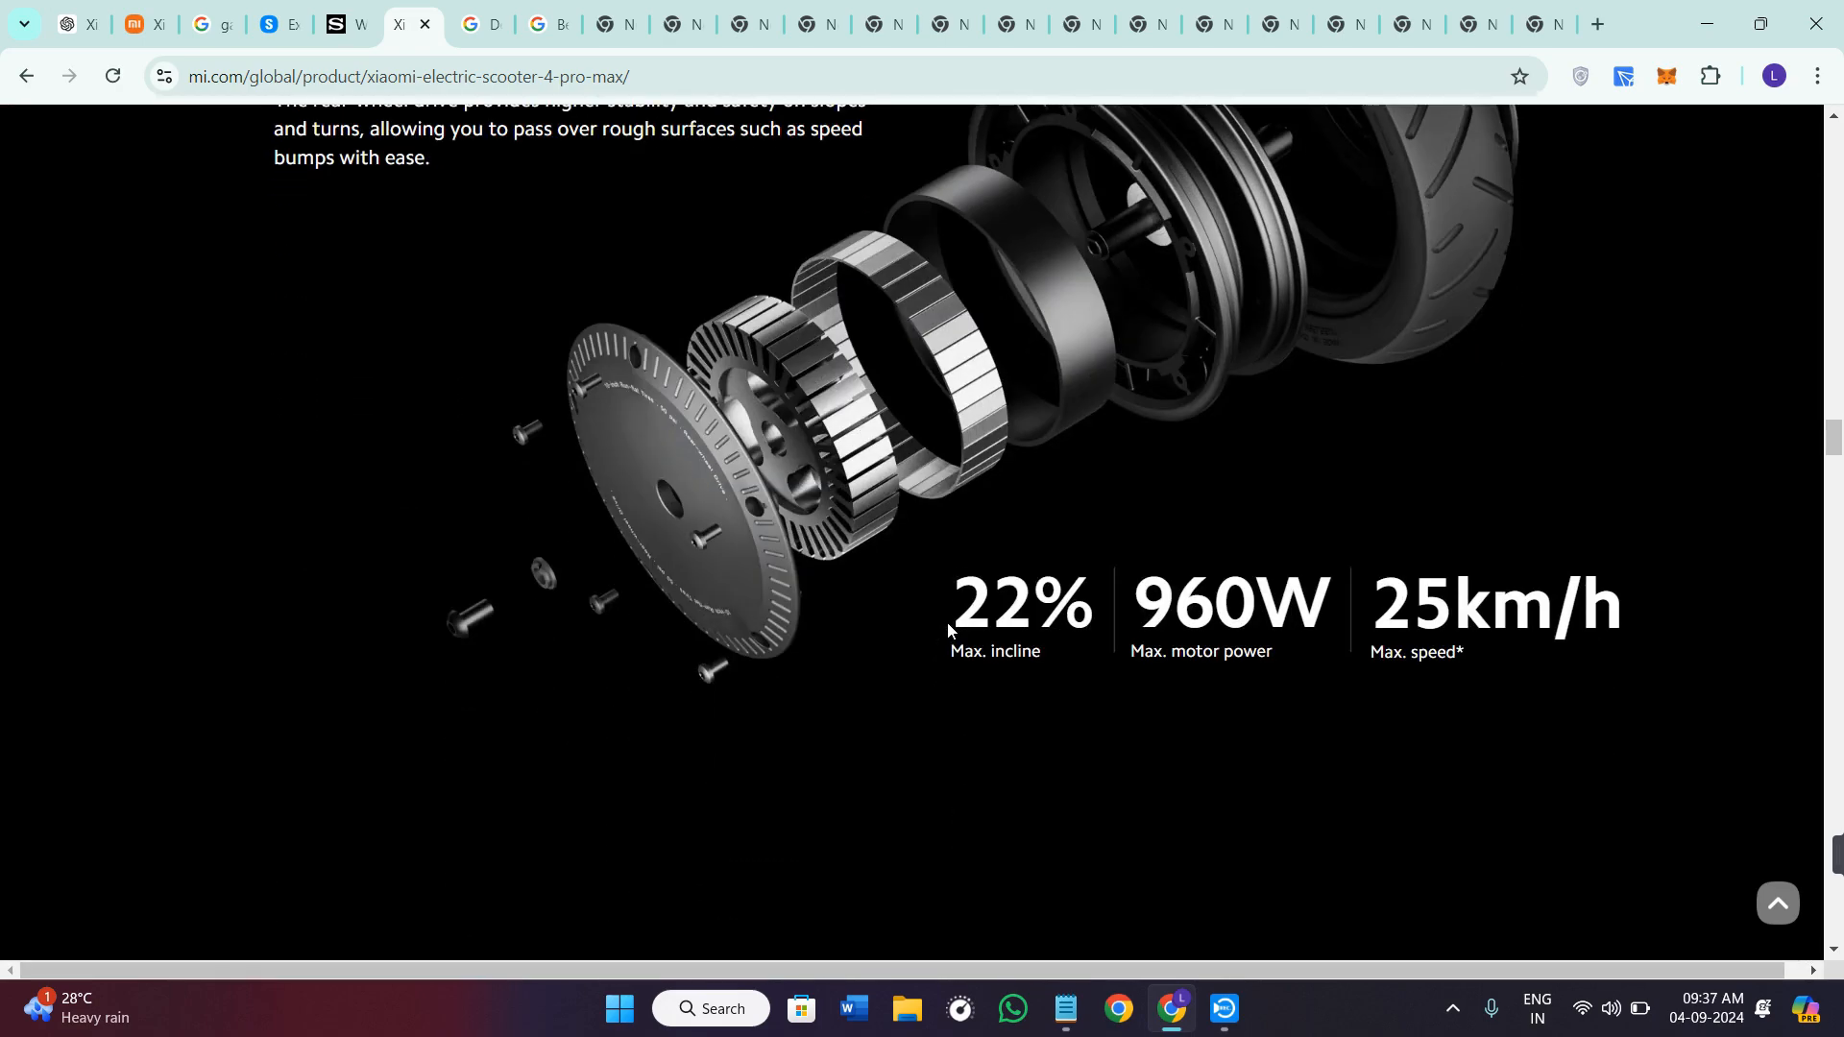
scroll(down, 3)
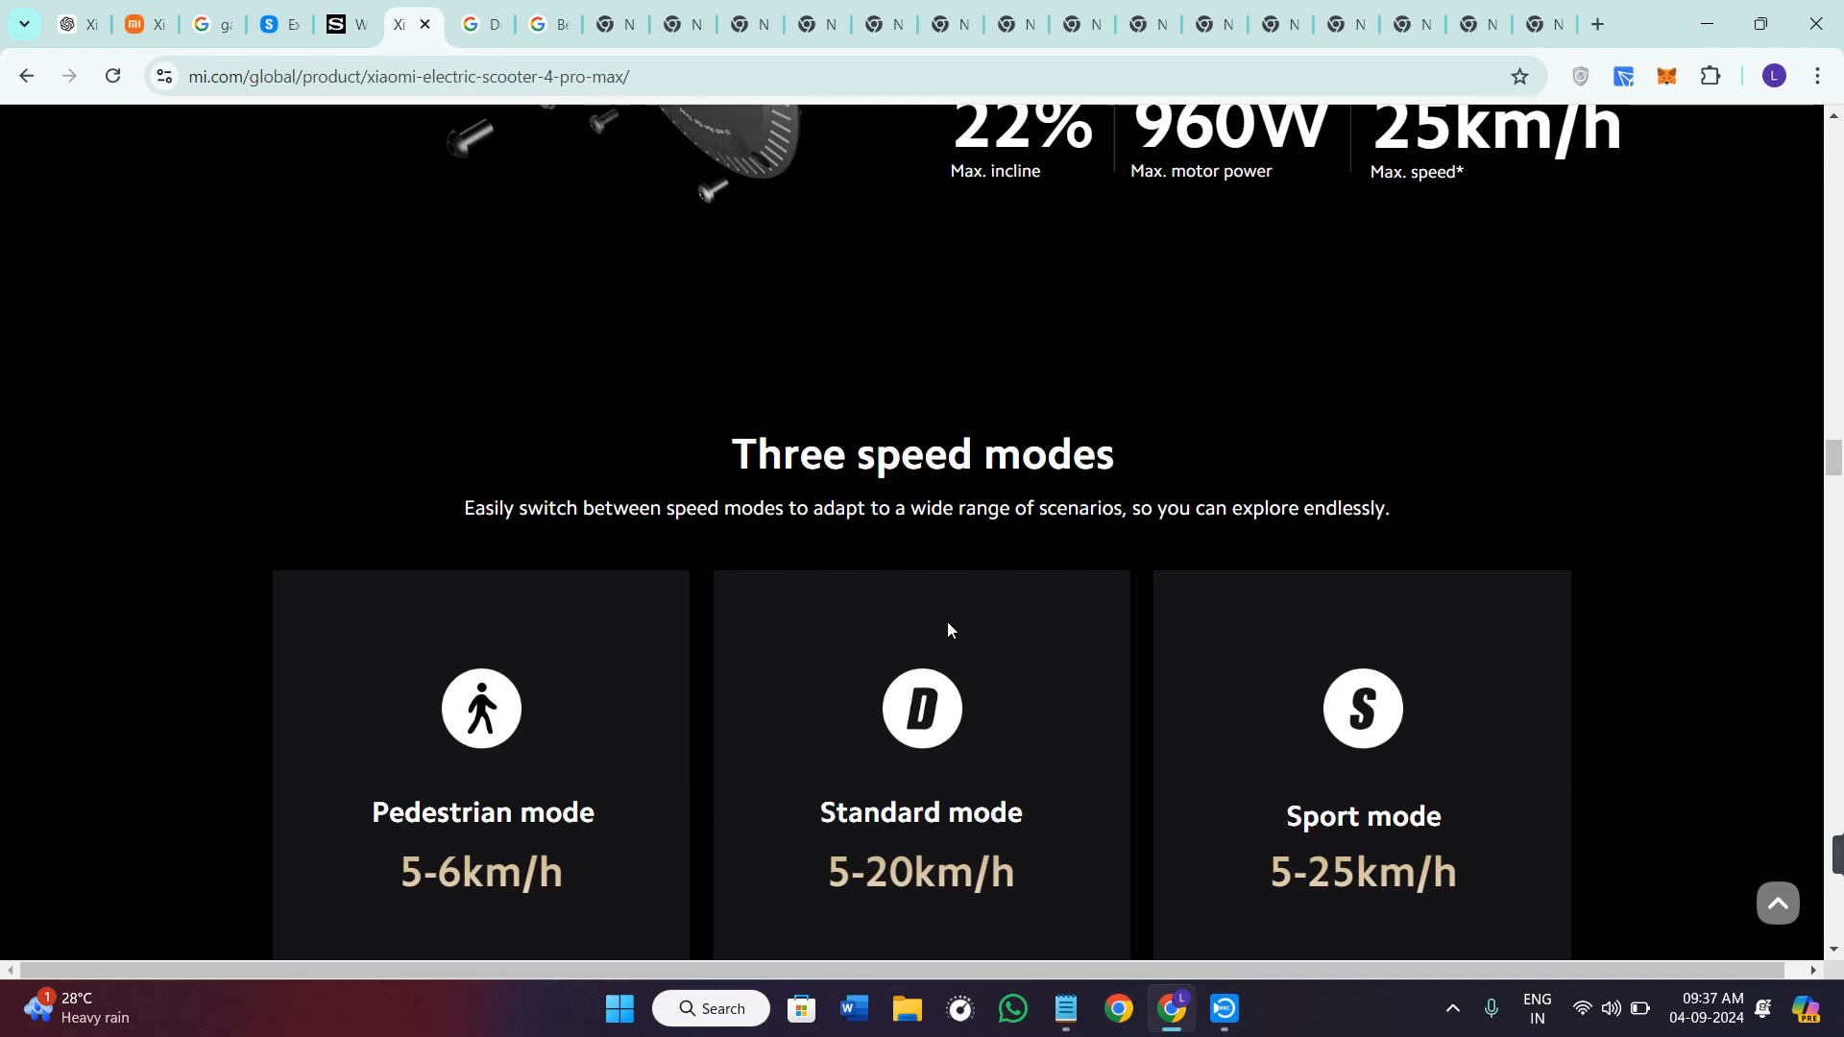
Scroll through the Three speed modes cards and safety note until the 10" run-flat tires appear
scroll(down, 3)
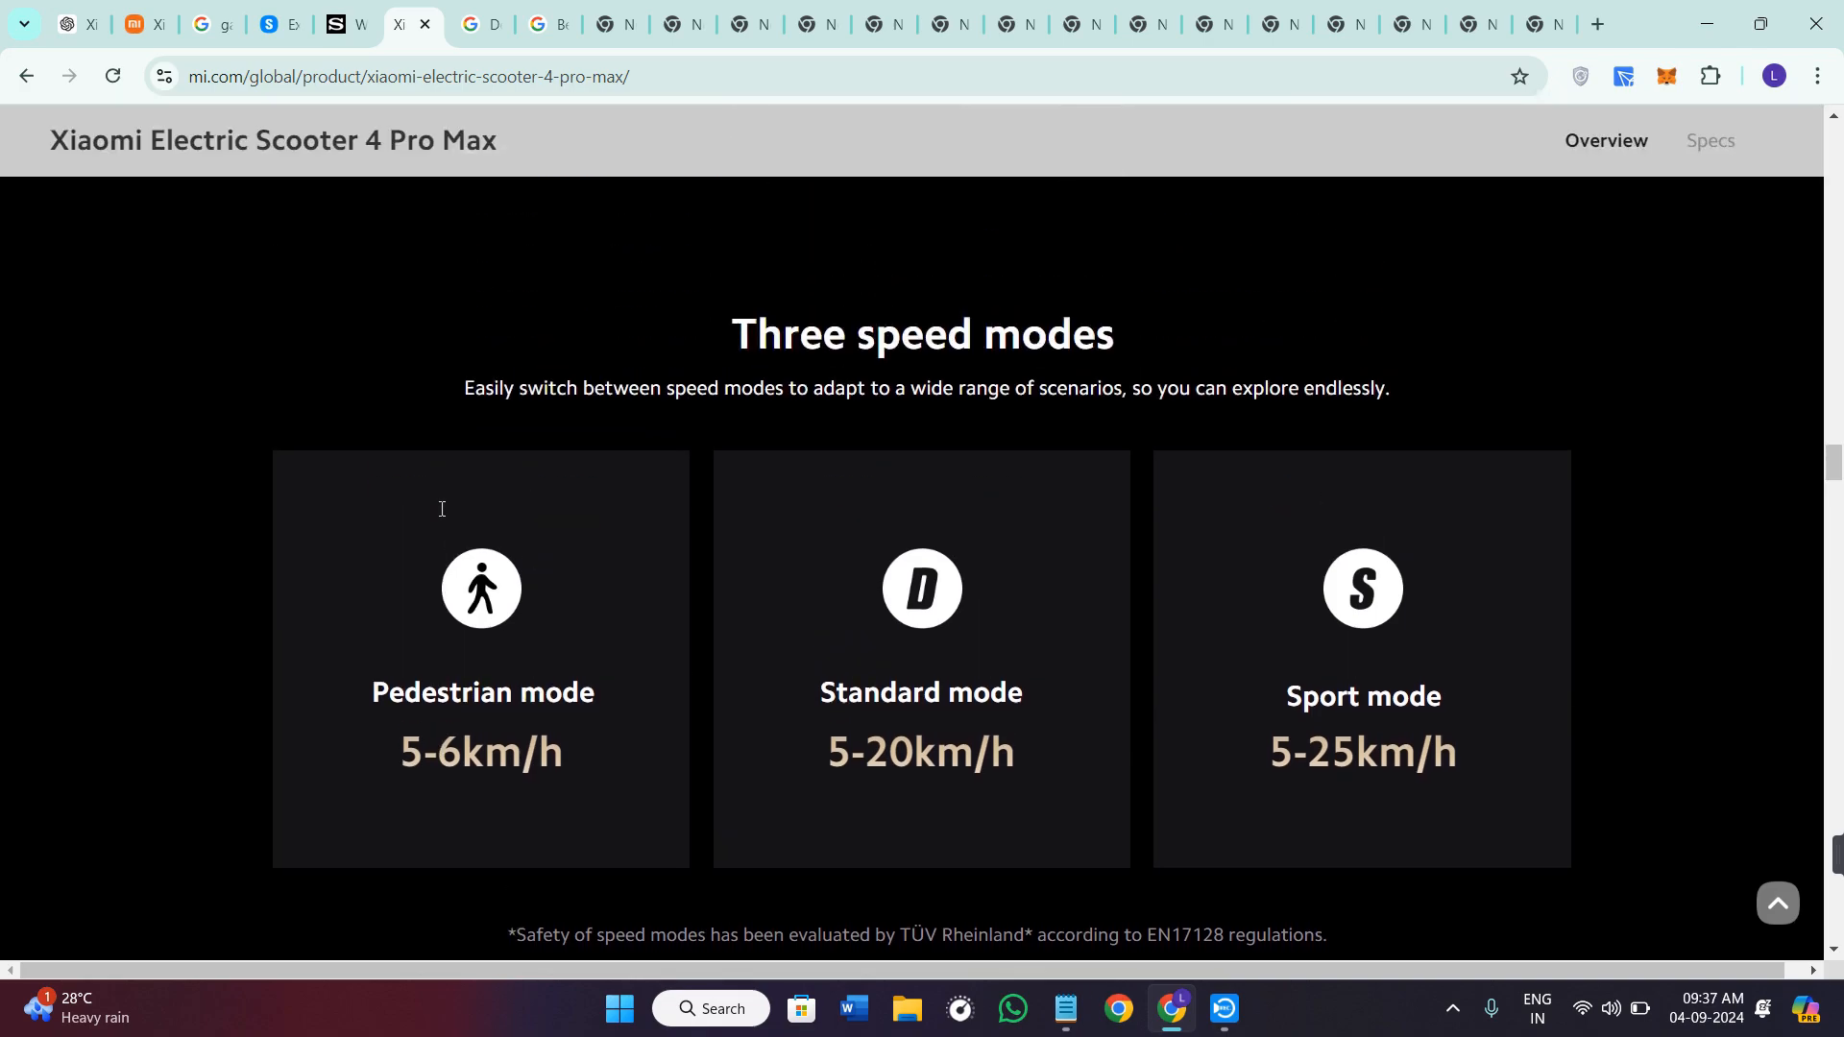
mouse_move(442, 515)
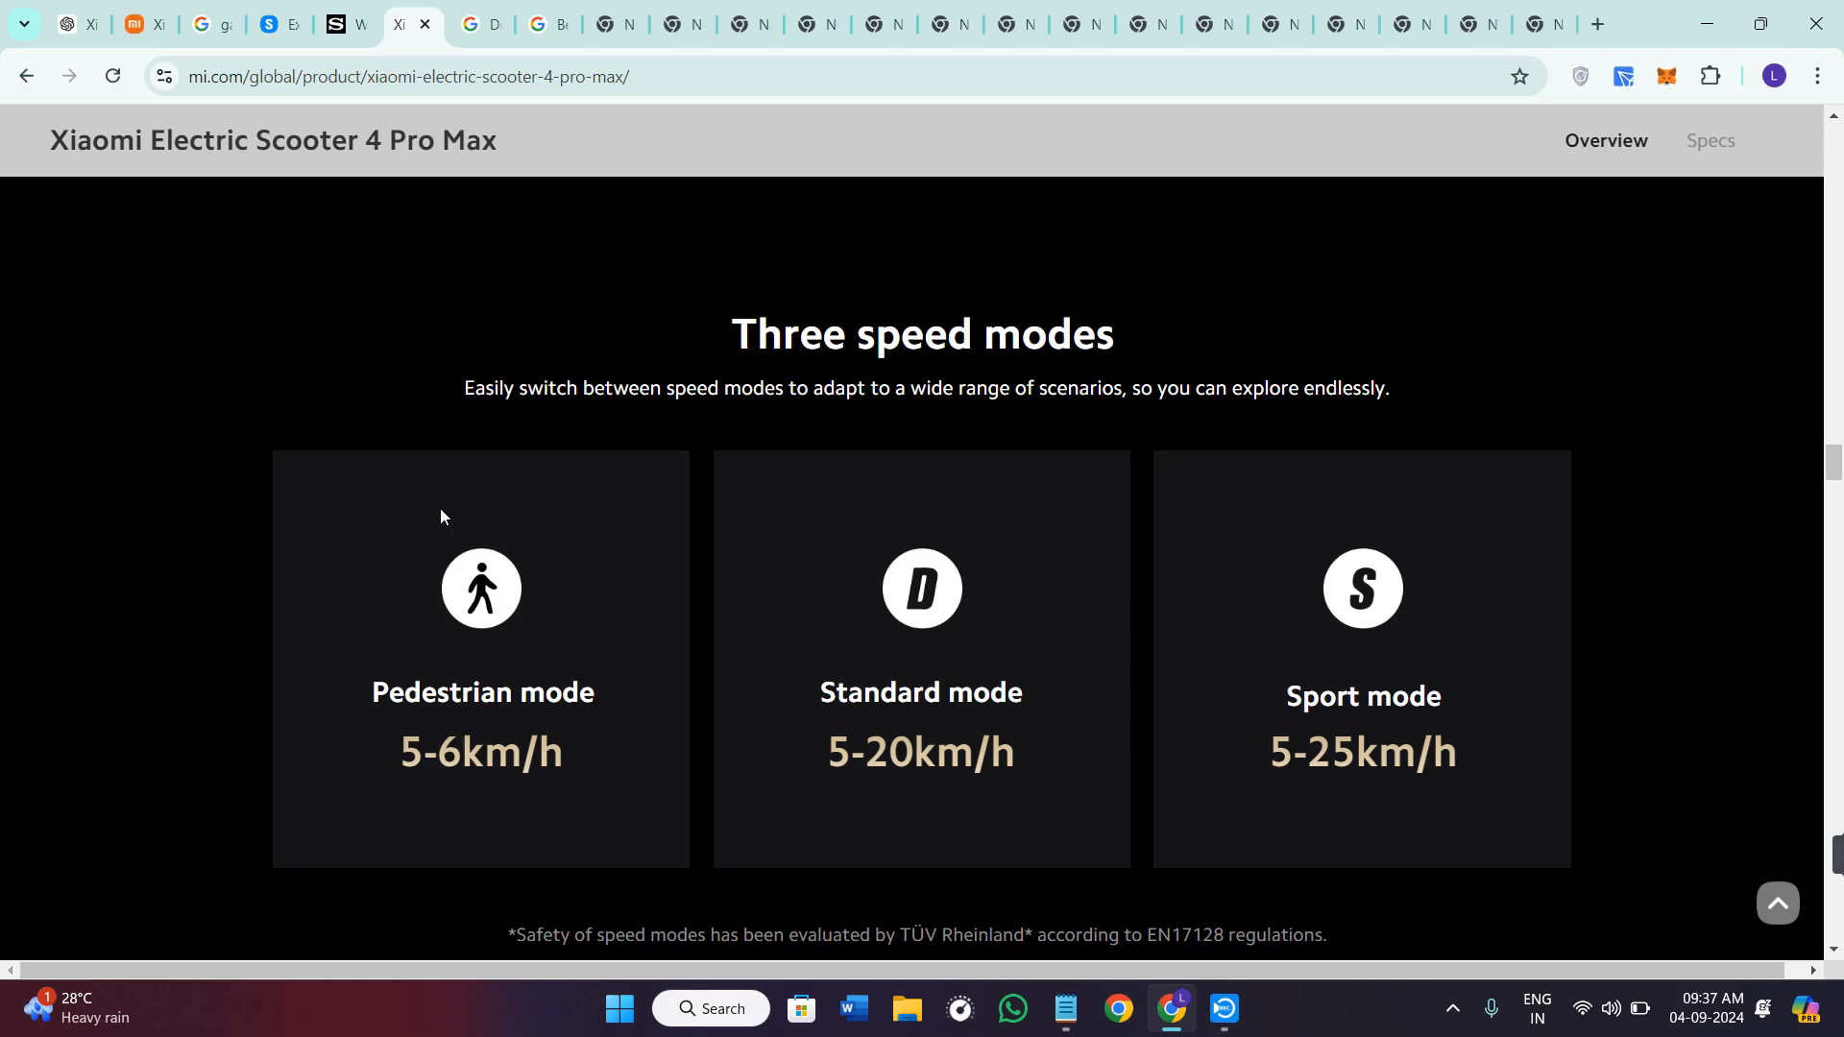
scroll(down, 3)
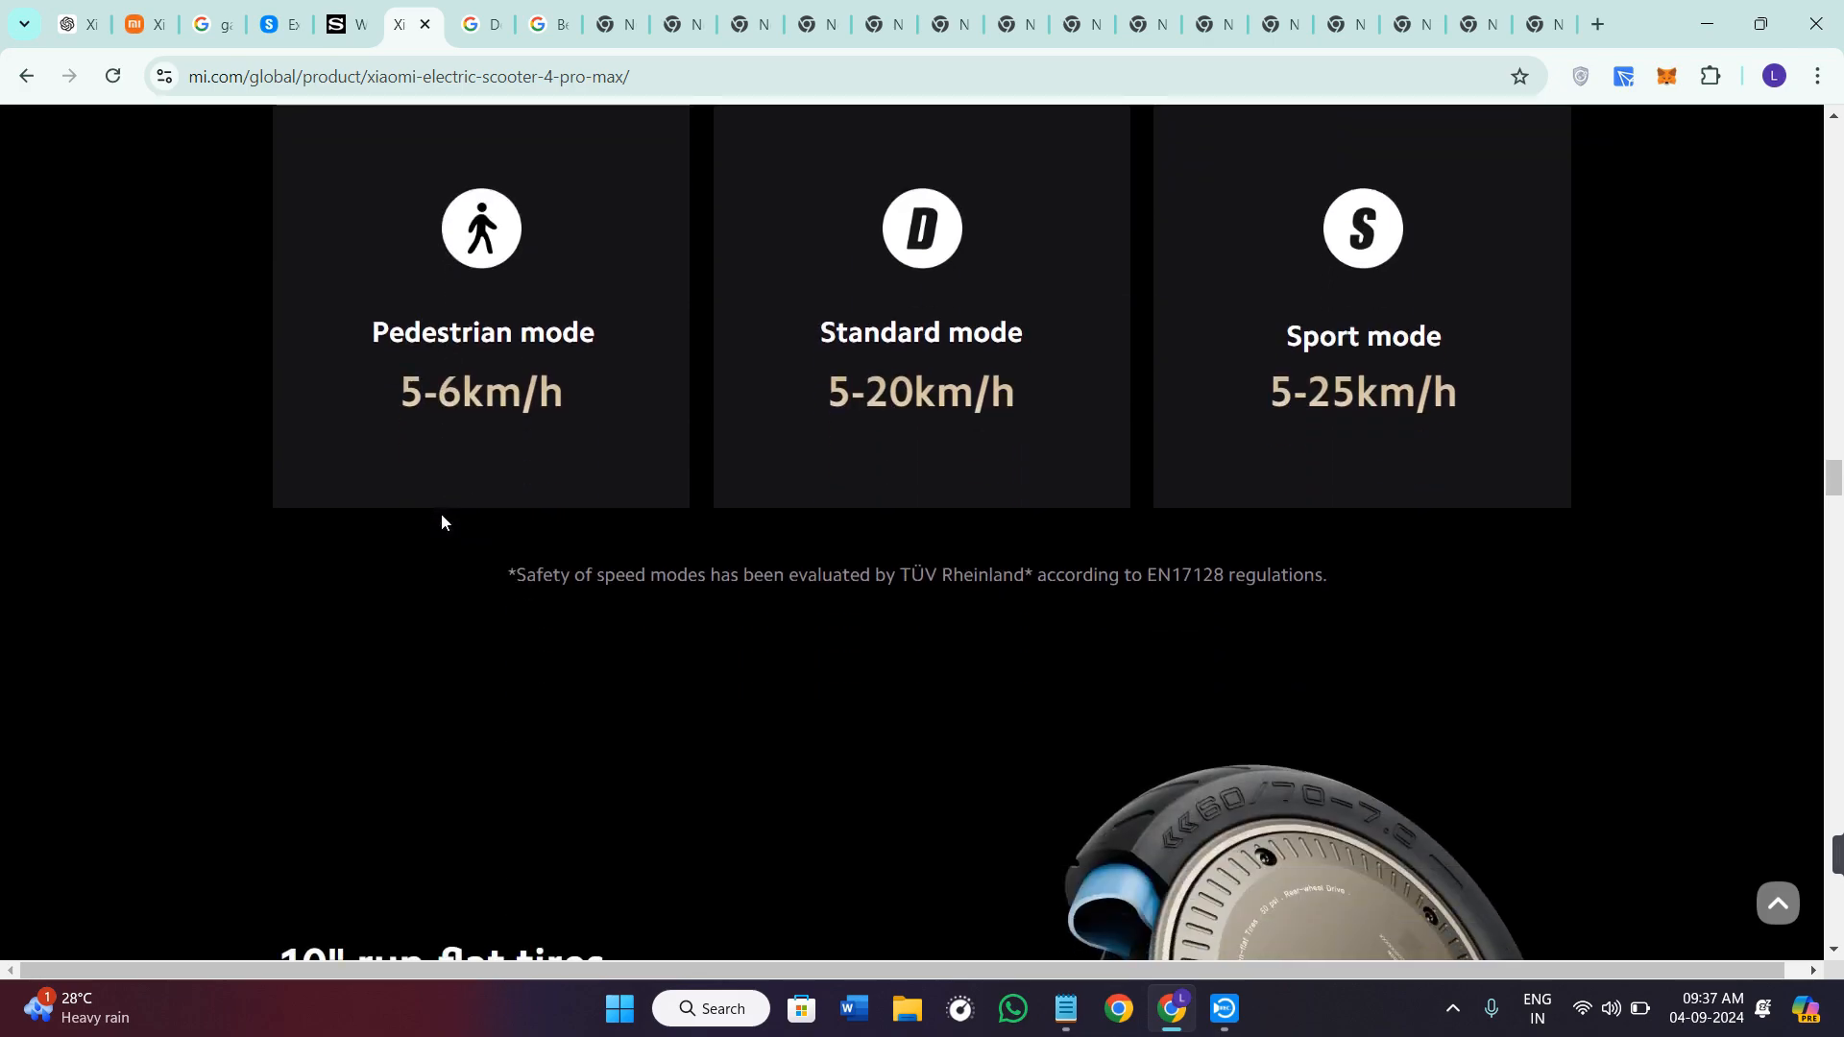
View the 10" run-flat tires section, then switch to the Specs page showing folded and unfolded dimensions
scroll(down, 3)
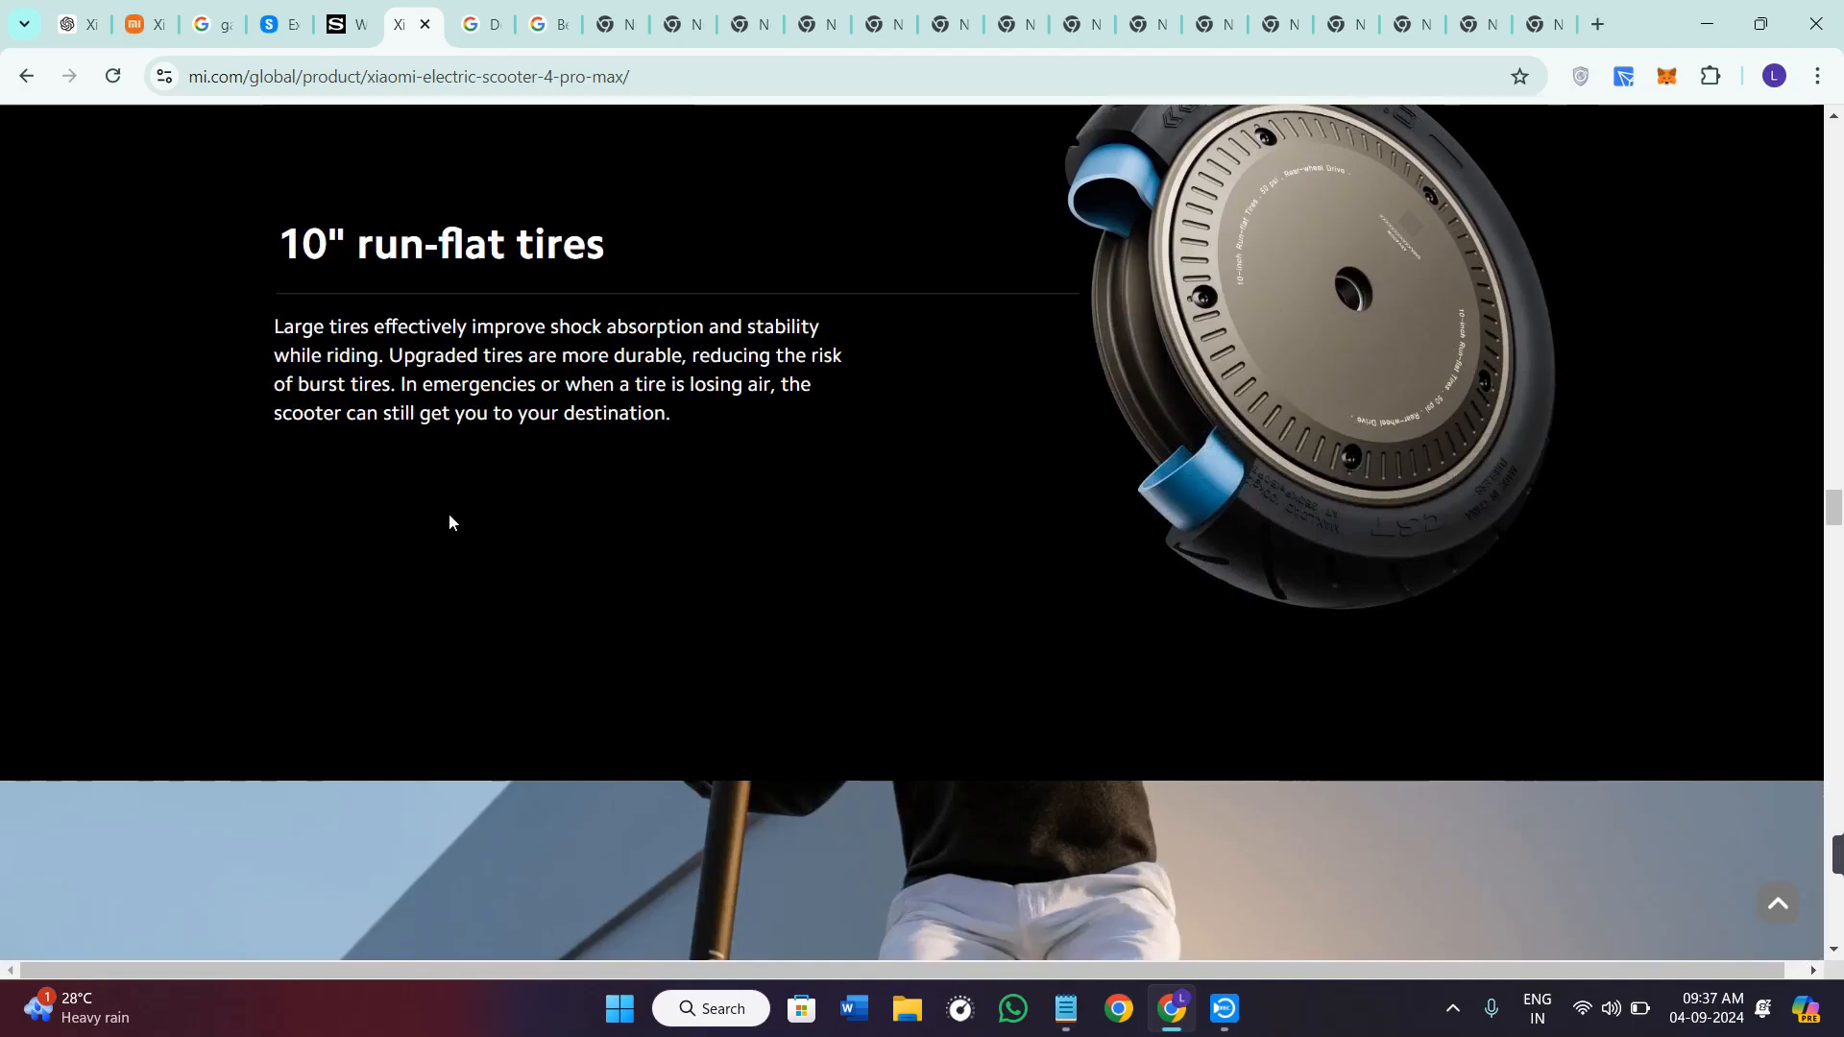
scroll(up, 3)
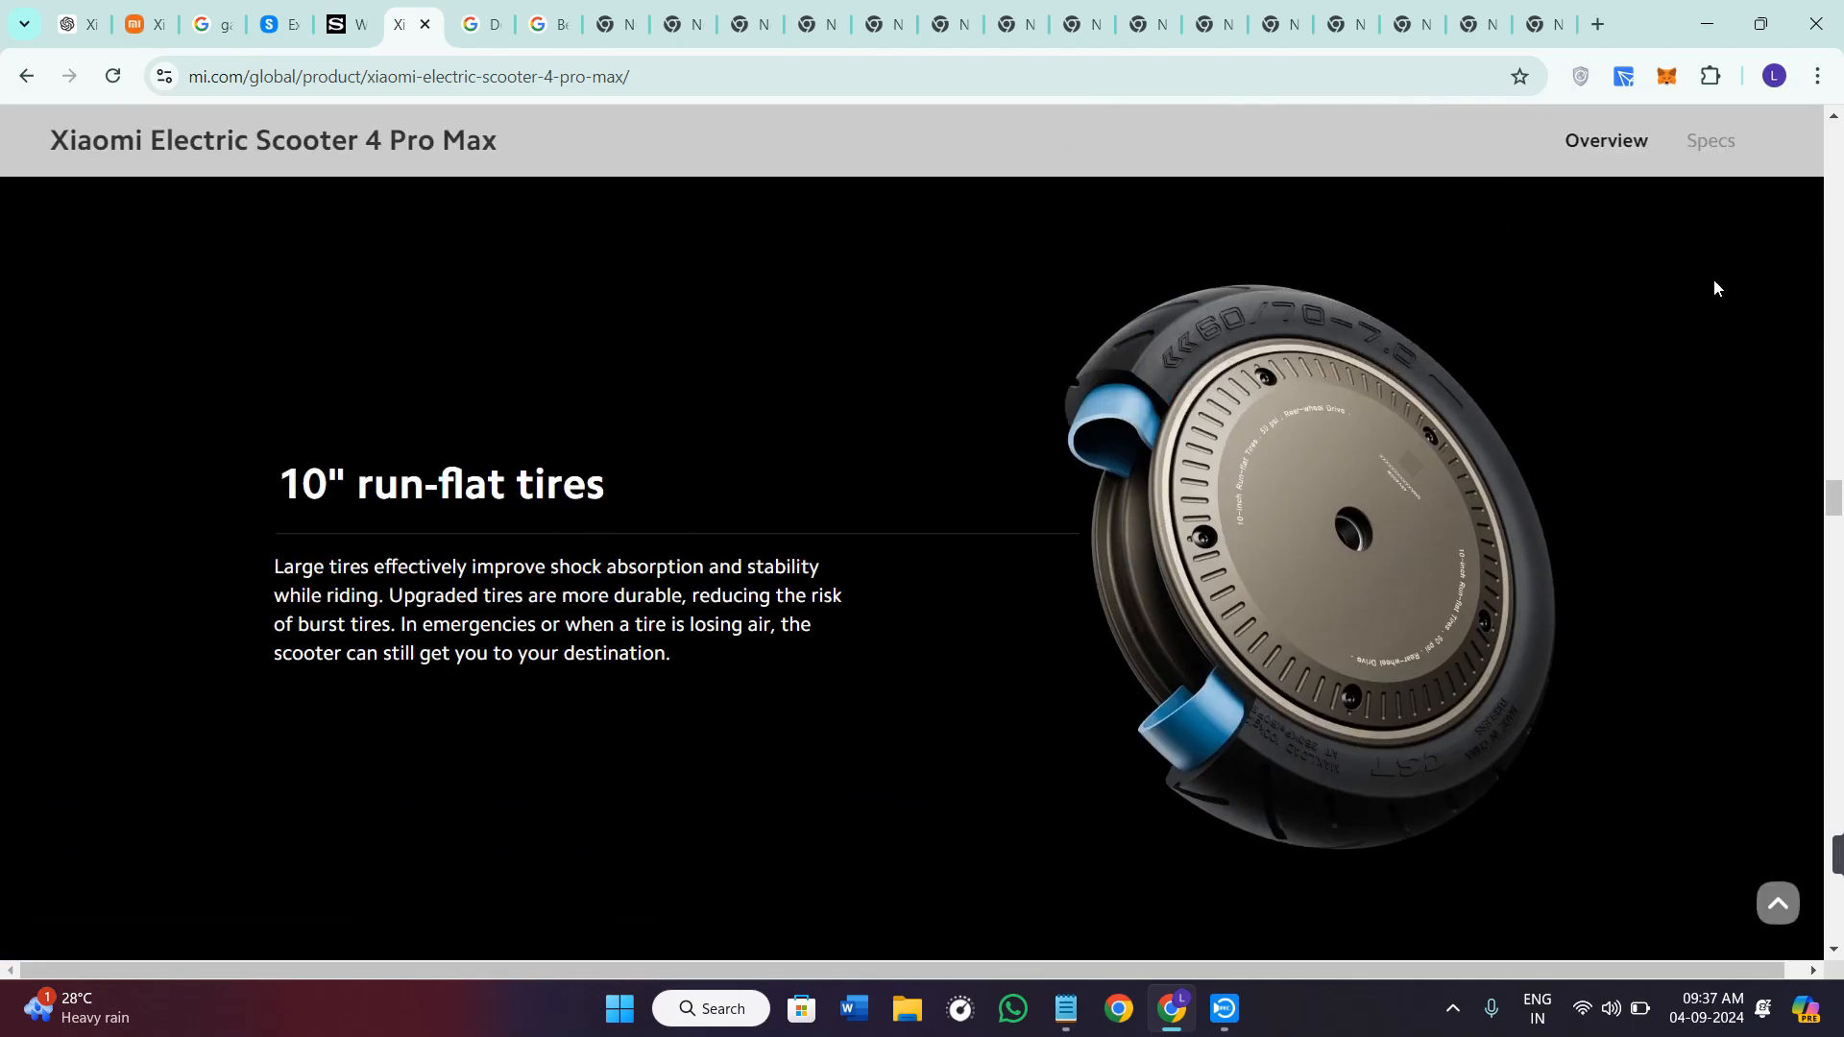
click(1709, 140)
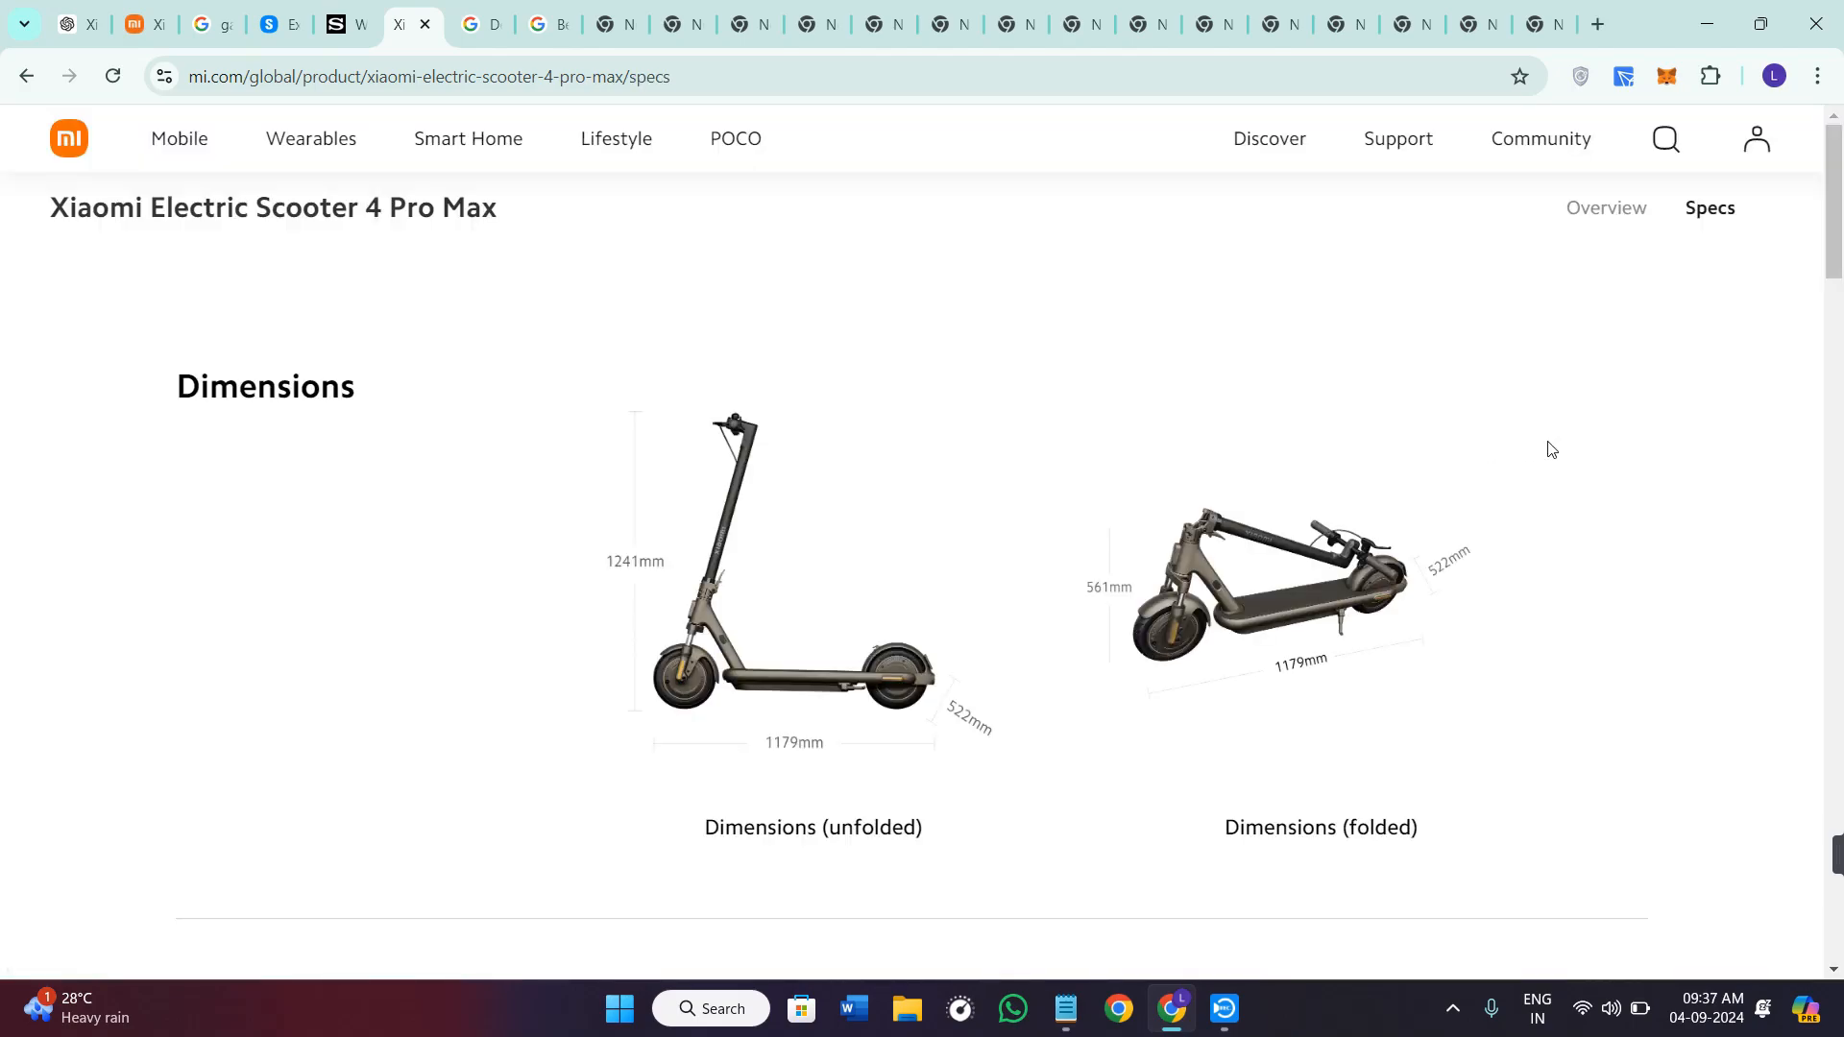